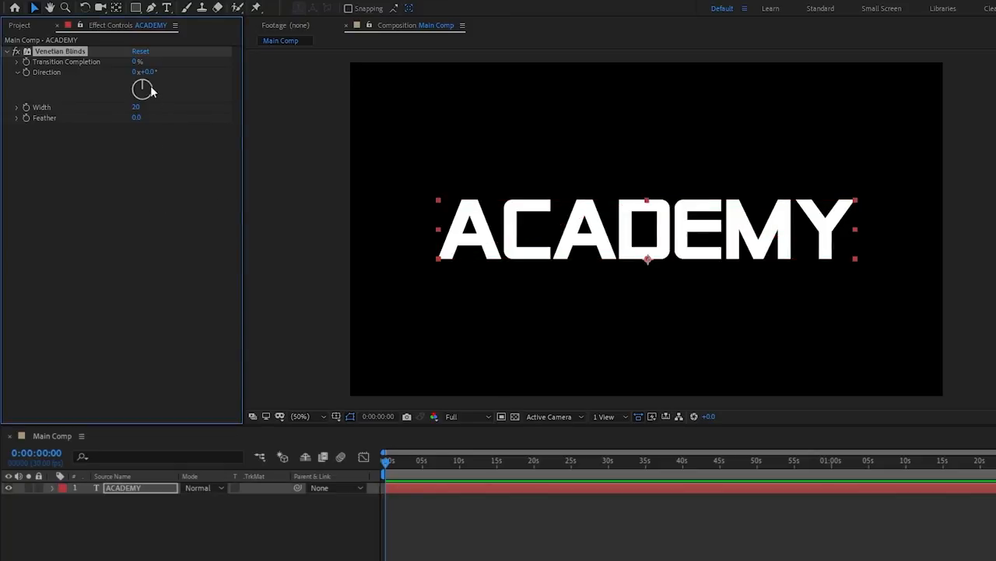
# - Rotate the Venetian Blinds stripes horizontal at 90° and mask them to ACADEMY's lower half
pyautogui.moveTo(143, 81); pyautogui.dragTo(148, 92)
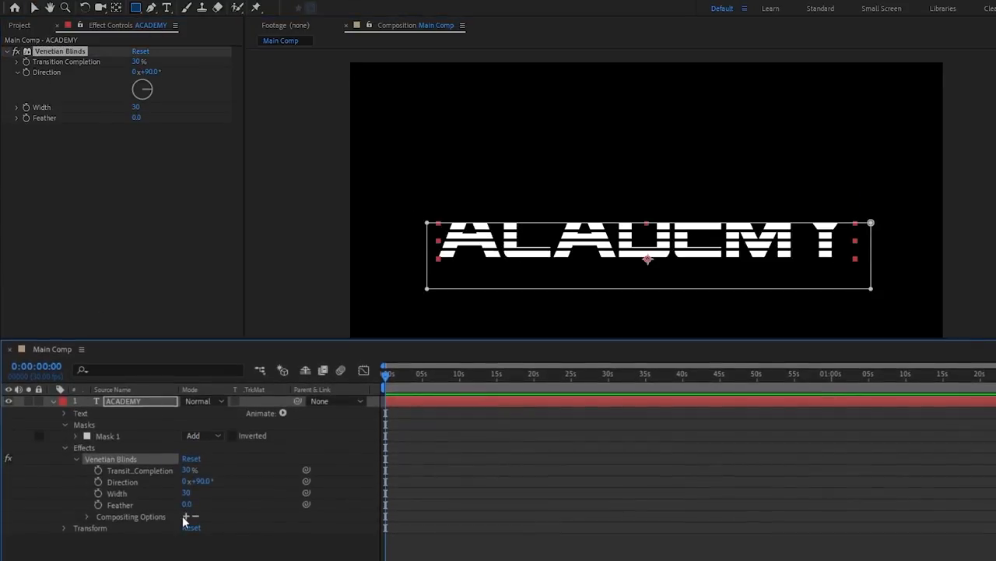
pyautogui.click(87, 516)
pyautogui.write('50')
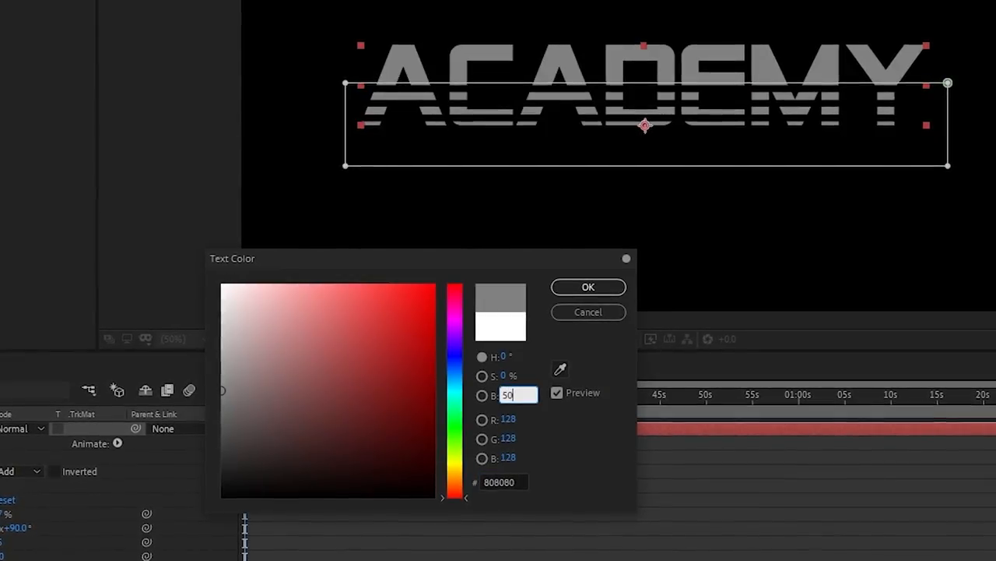
# - Confirm the mid-grey text colour and pre-compose the text as 'Text Comp'
pyautogui.click(588, 287)
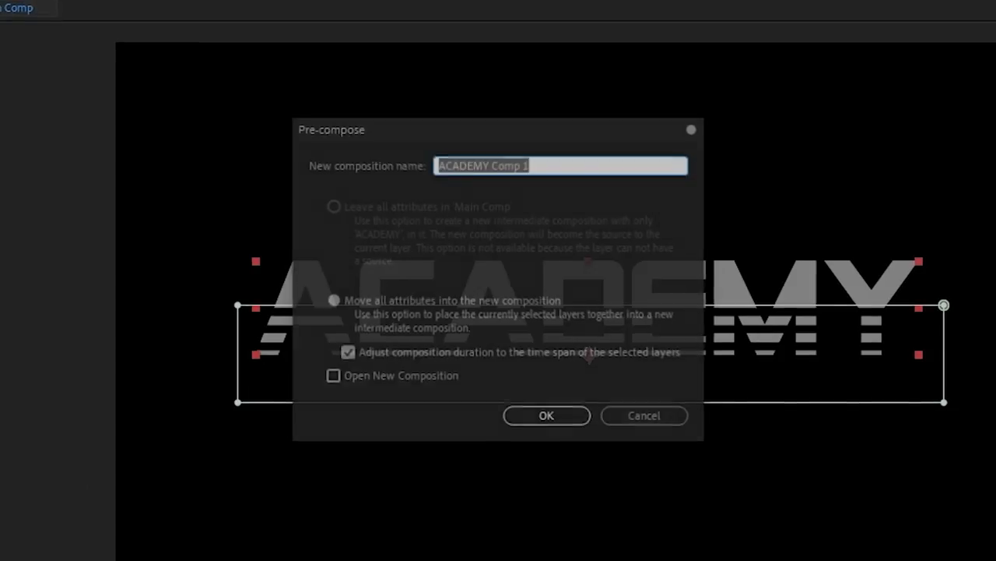
pyautogui.write('Text Comp')
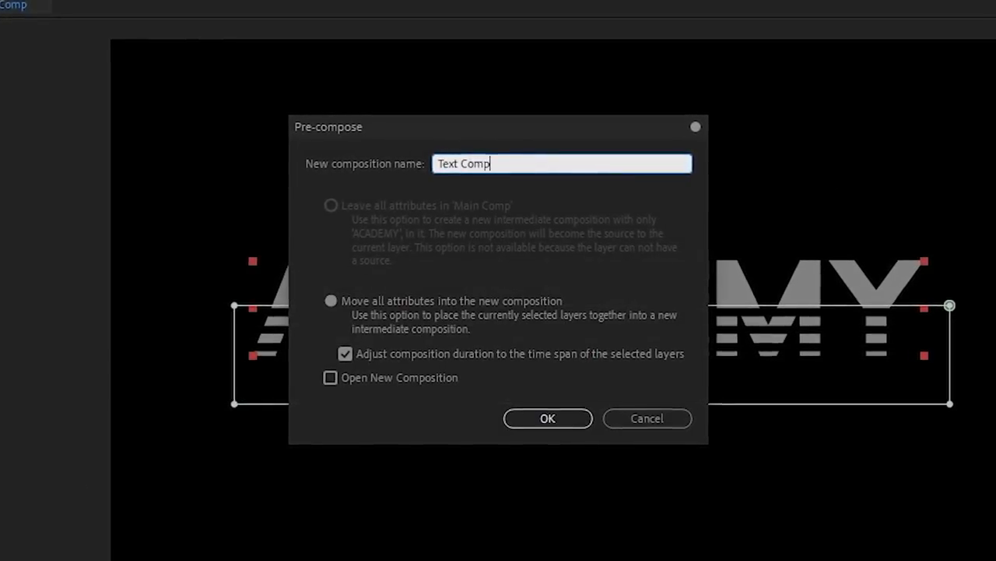
pyautogui.click(548, 418)
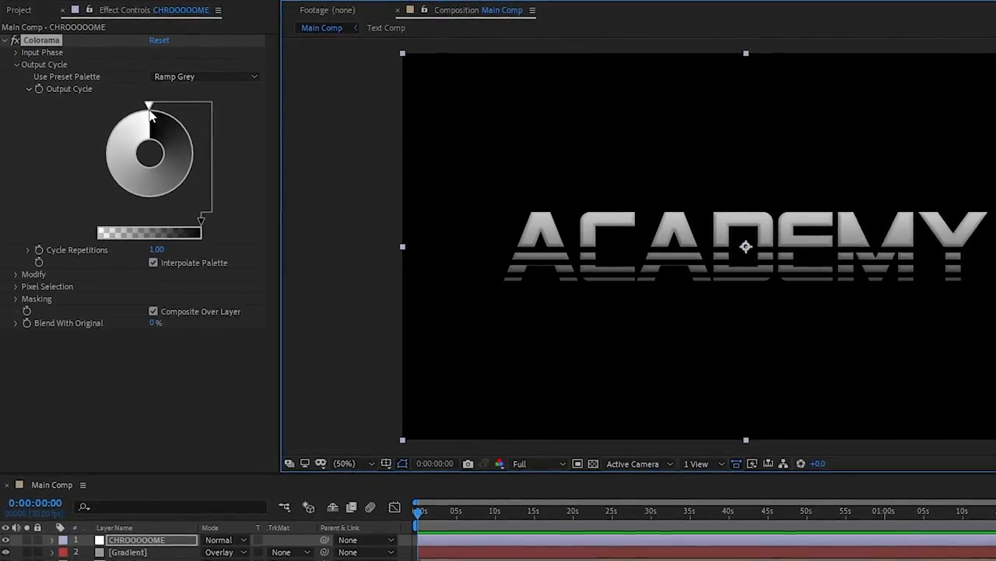
# - Reshape the chrome colour cycle for a sharper metallic look
pyautogui.click(204, 75)
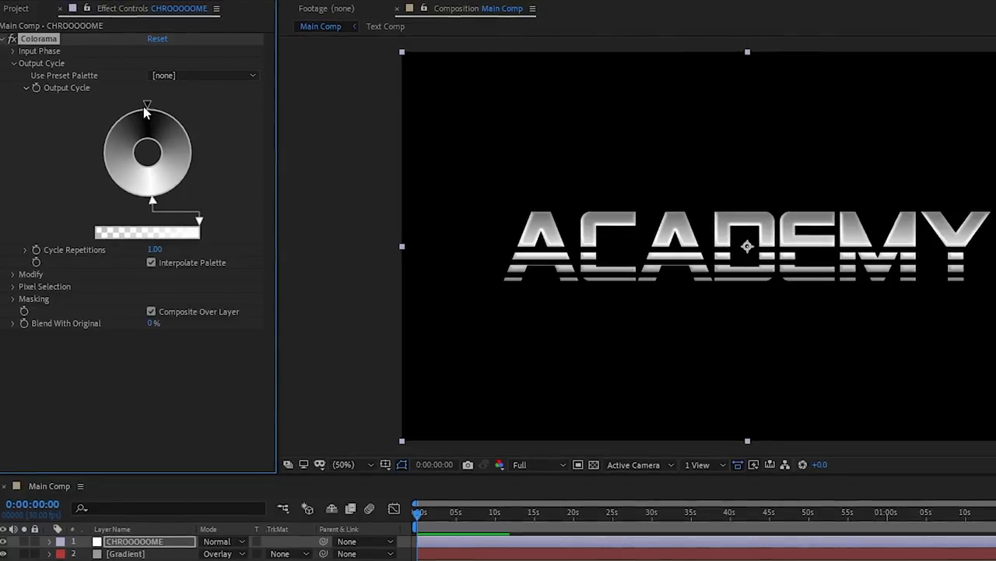
pyautogui.moveTo(147, 105); pyautogui.dragTo(152, 198)
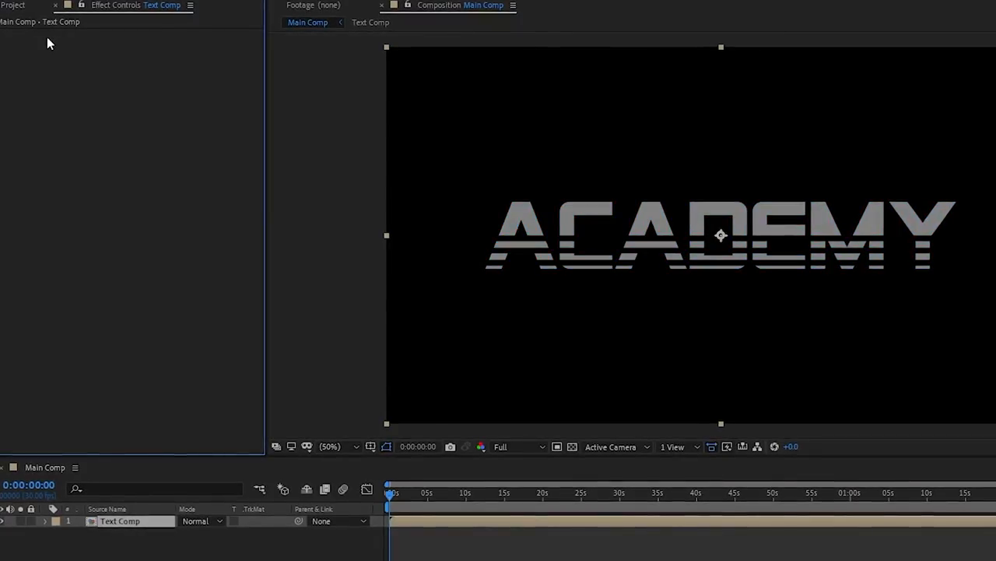
# - Add Bevel and Emboss and Stroke layer styles to Text Comp and expand their properties
pyautogui.rightClick(120, 521)
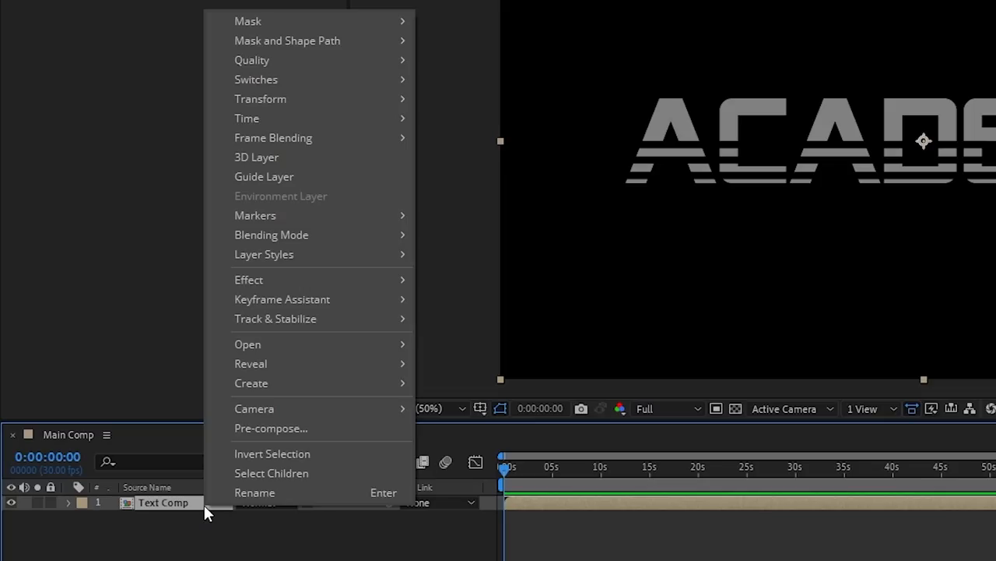
pyautogui.moveTo(264, 254)
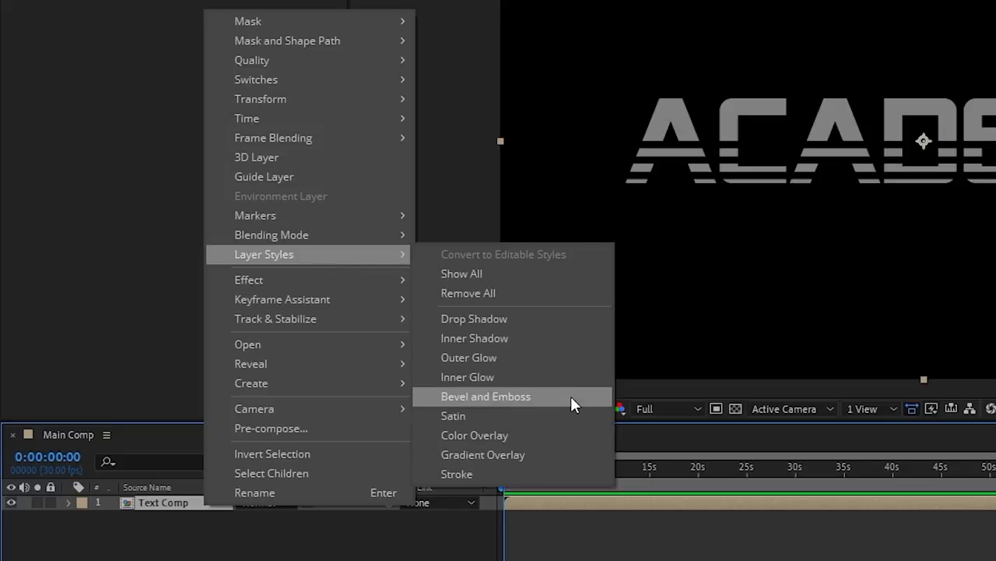
pyautogui.click(485, 397)
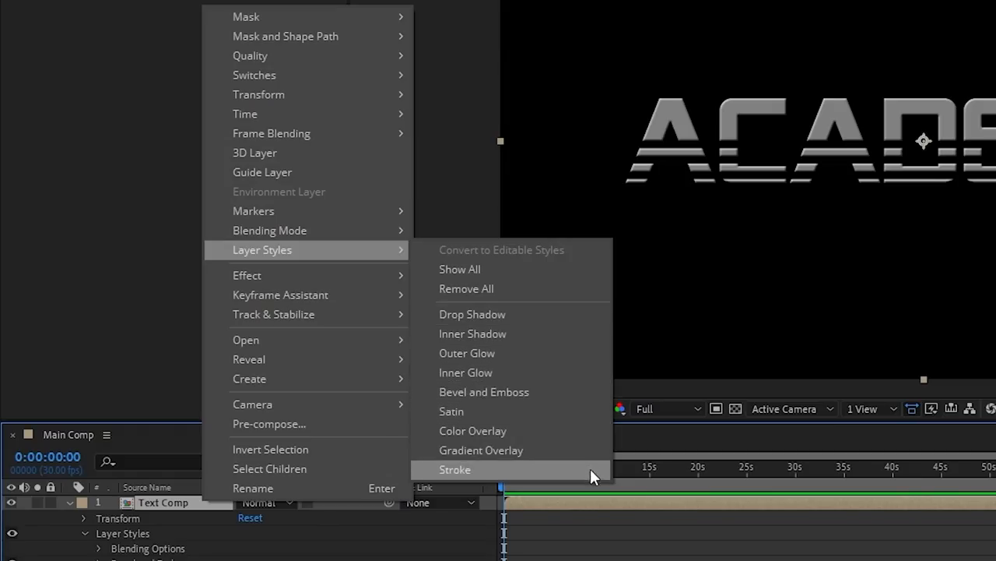
pyautogui.moveTo(595, 323)
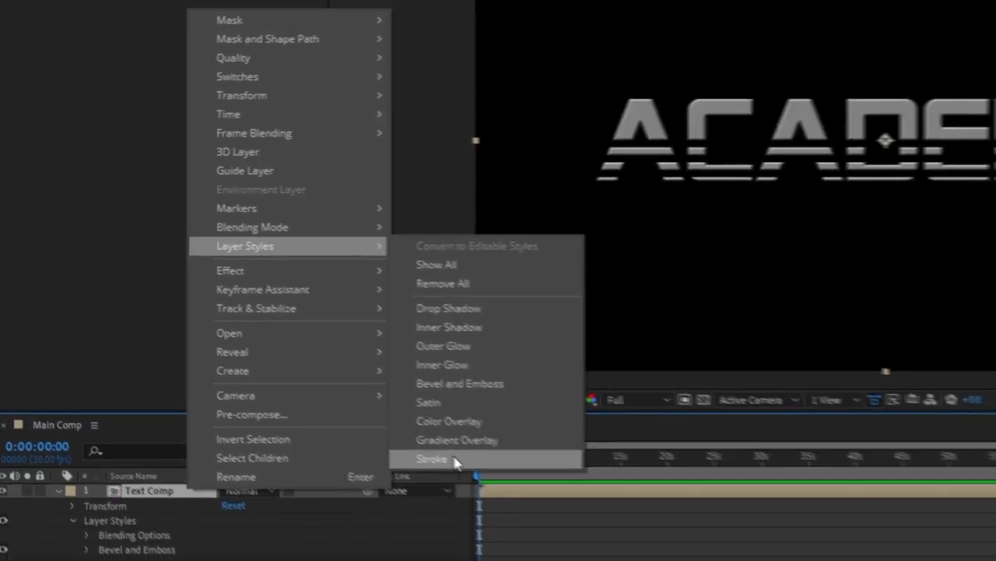
pyautogui.click(431, 458)
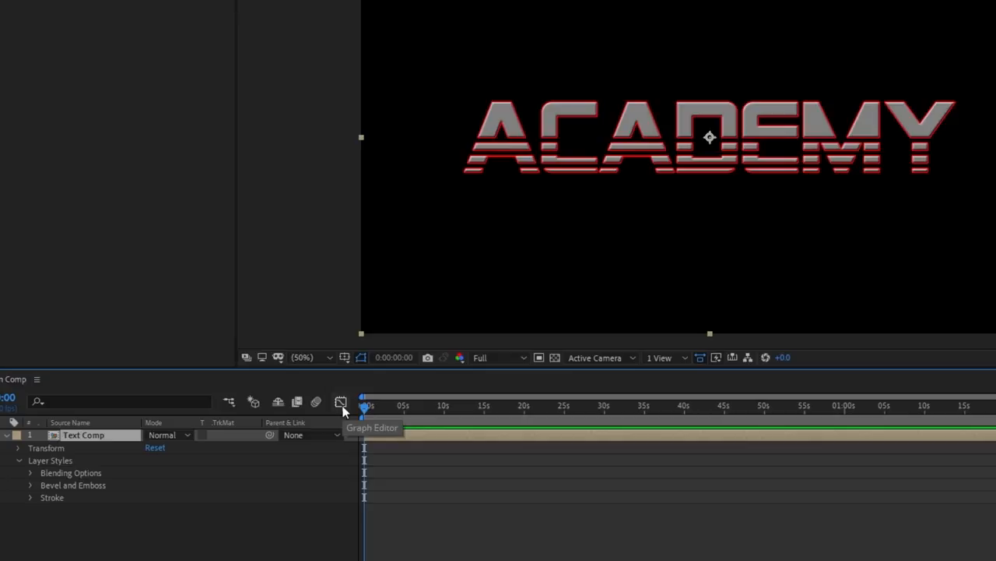
pyautogui.click(29, 497)
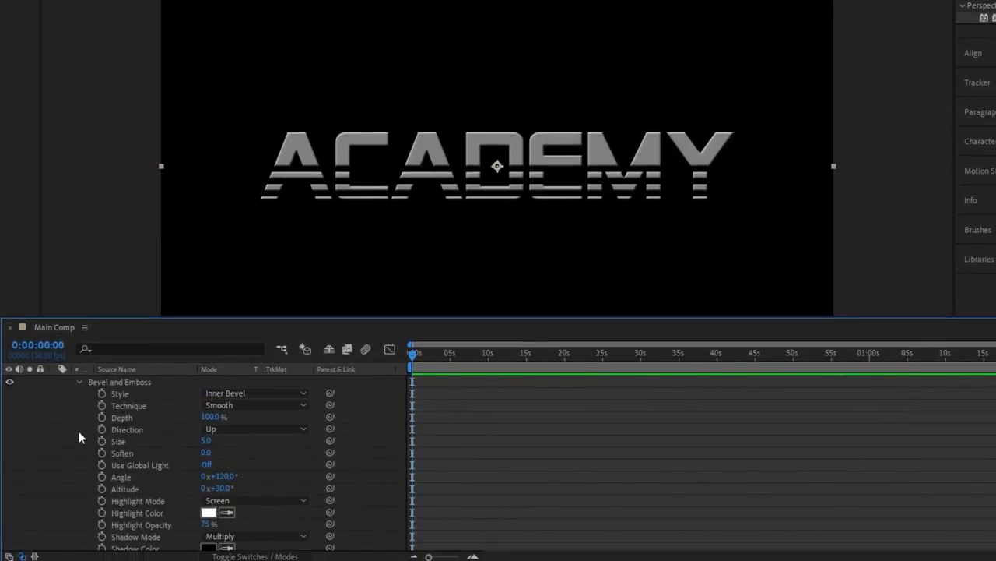
# - Set the bevel Technique to Chisel Hard with 600% depth and remove the test adjustment layer
pyautogui.click(255, 405)
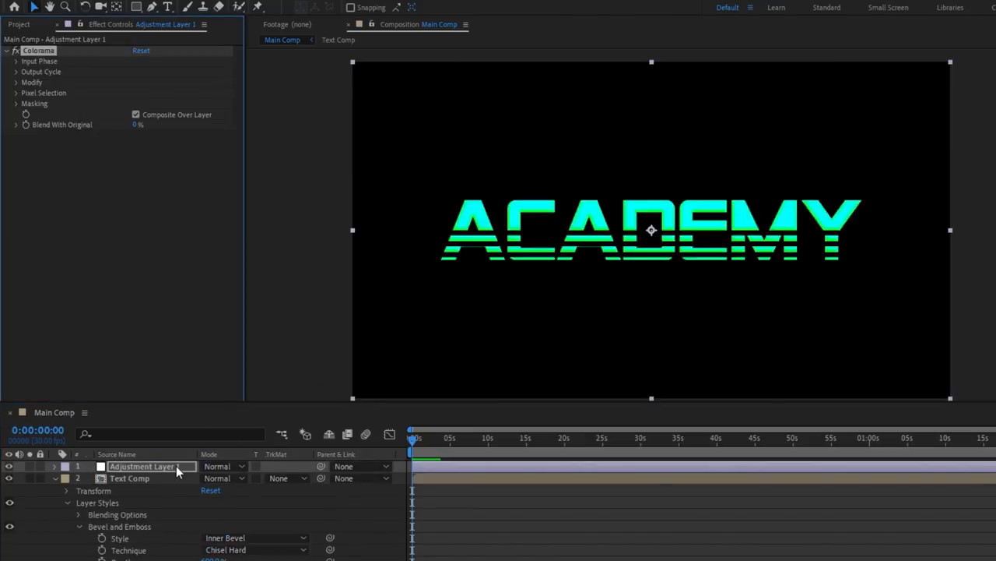
pyautogui.click(41, 72)
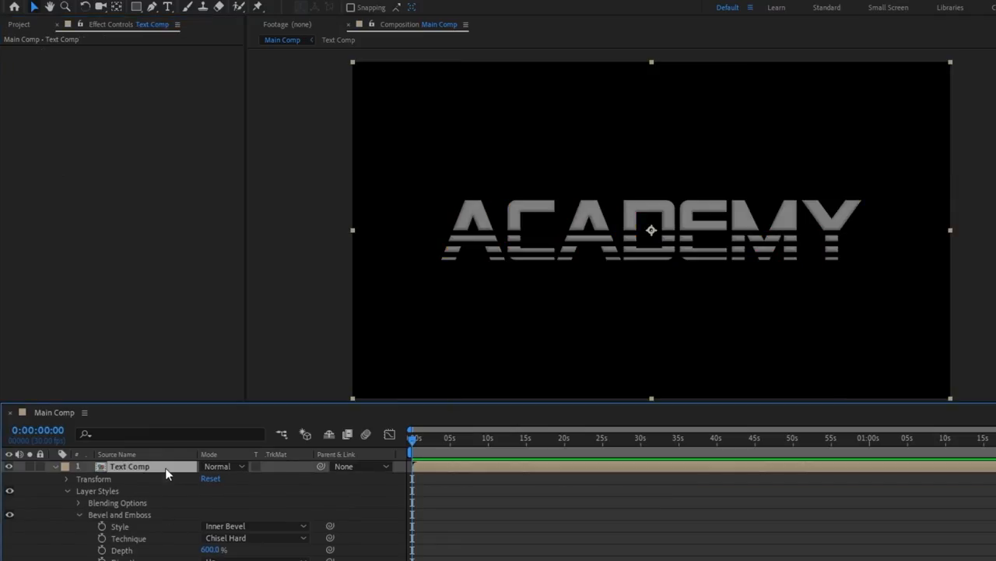
# - Create a new solid layer named Gradient above the text
pyautogui.click(129, 8)
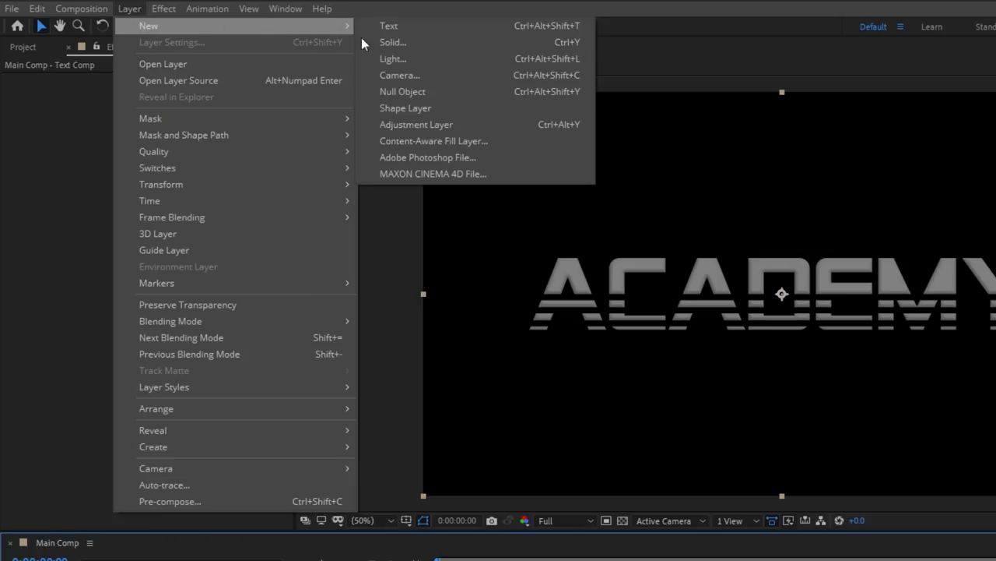
pyautogui.click(393, 42)
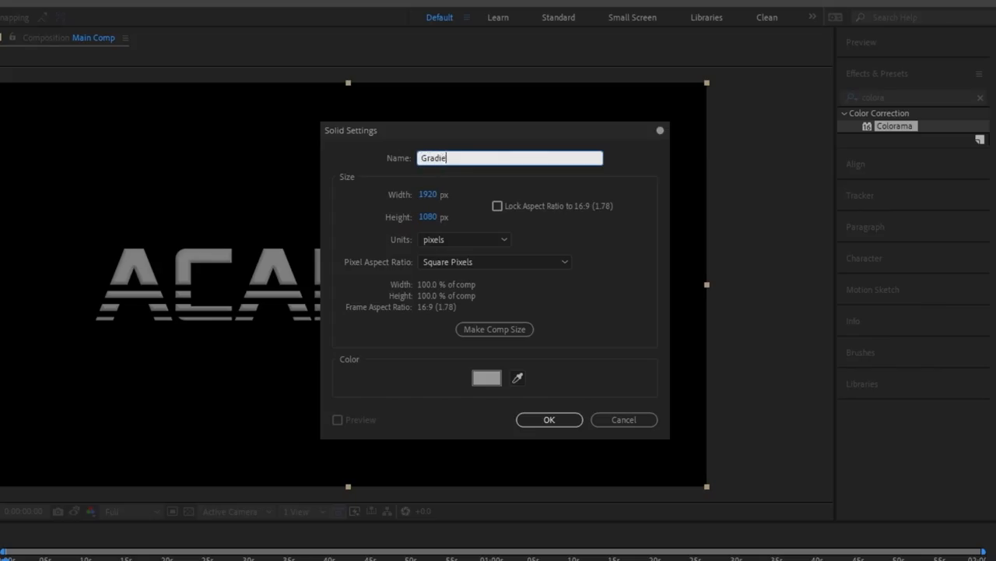
pyautogui.click(549, 419)
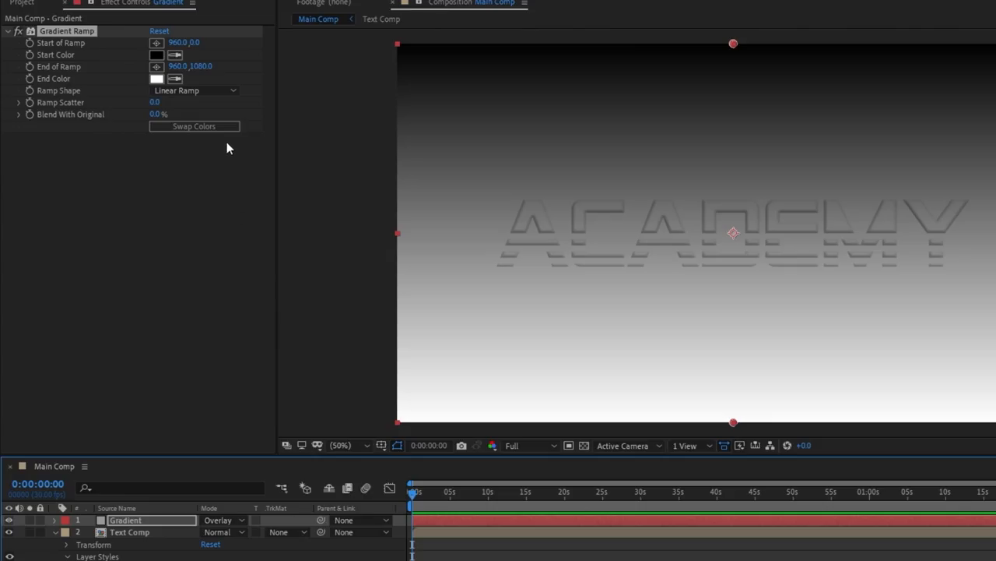
# - Swap the Gradient Ramp colours, pull its dark end up, and matte it to Text Comp
pyautogui.click(194, 126)
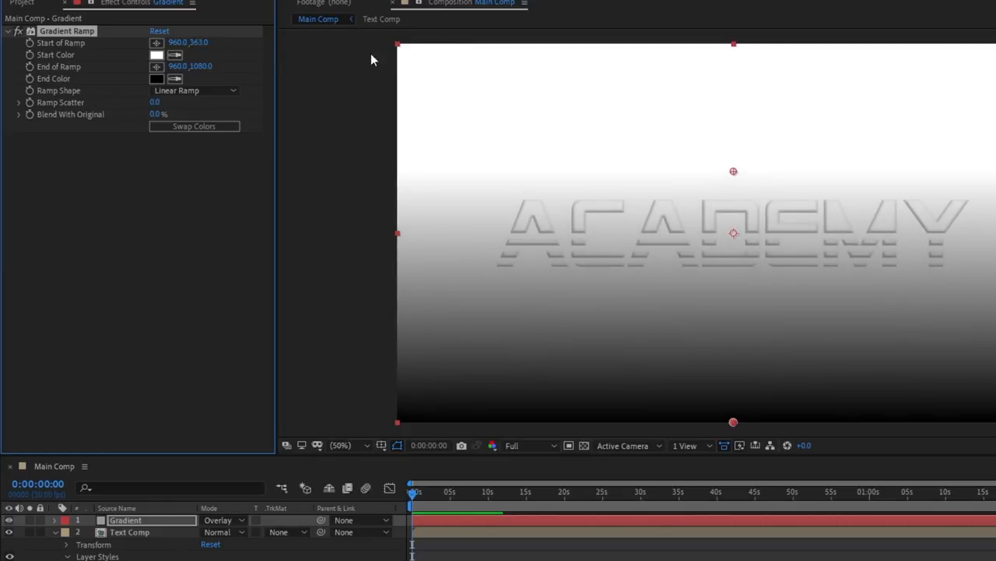
pyautogui.moveTo(734, 422); pyautogui.dragTo(733, 306)
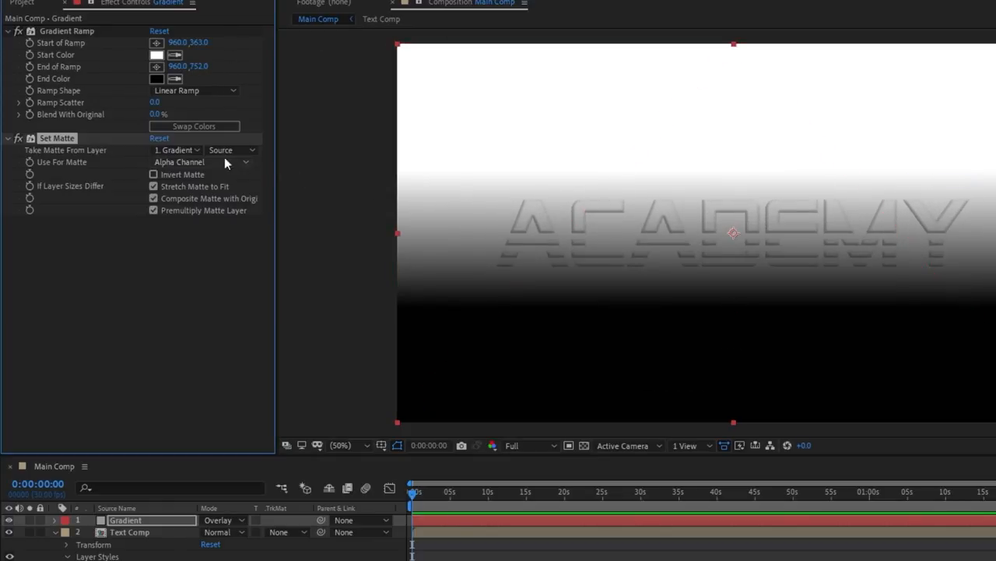
pyautogui.click(177, 150)
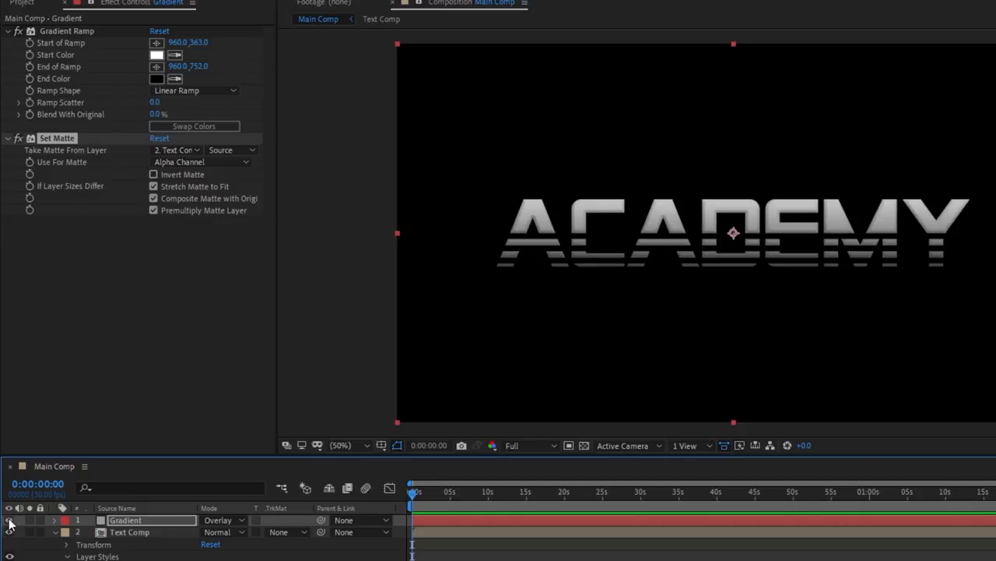
pyautogui.moveTo(100, 315)
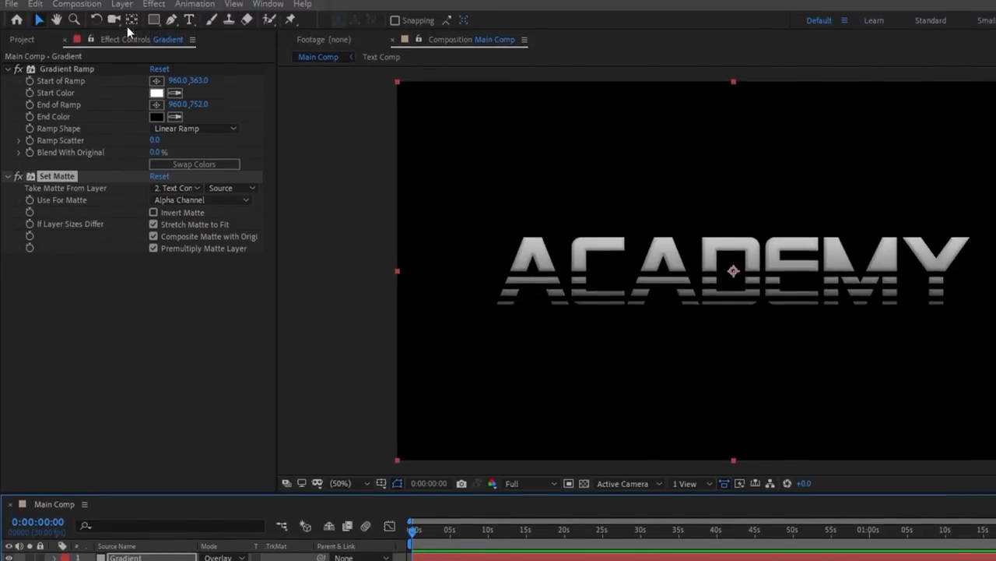
# - Add an adjustment layer above the text and raise the project's colour bit depth
pyautogui.click(122, 6)
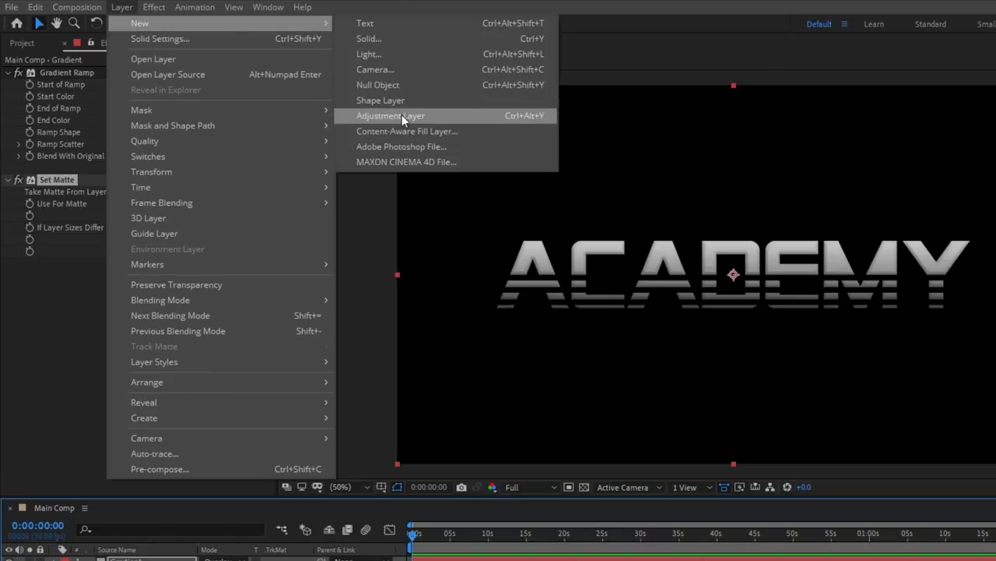
pyautogui.click(390, 115)
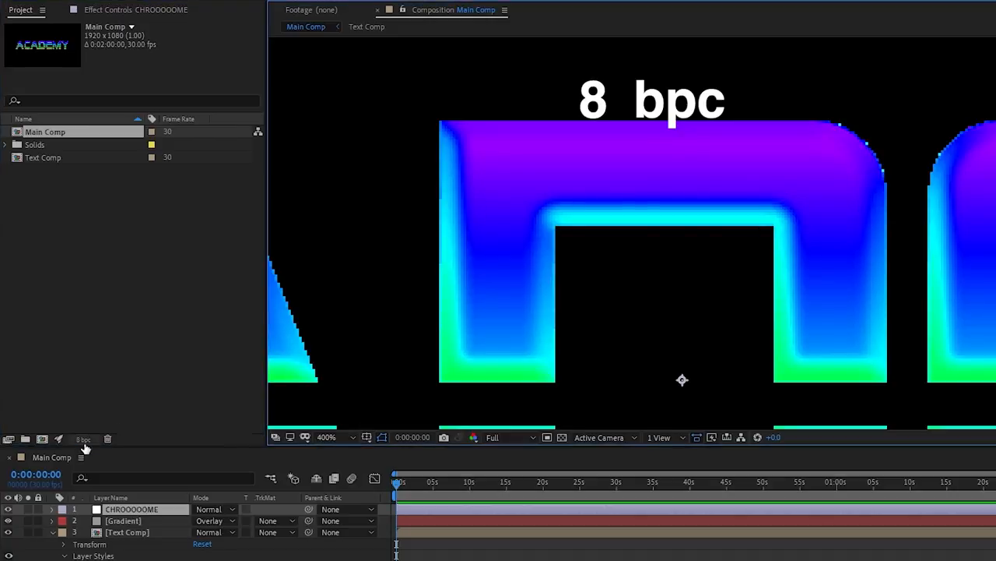
pyautogui.click(83, 439)
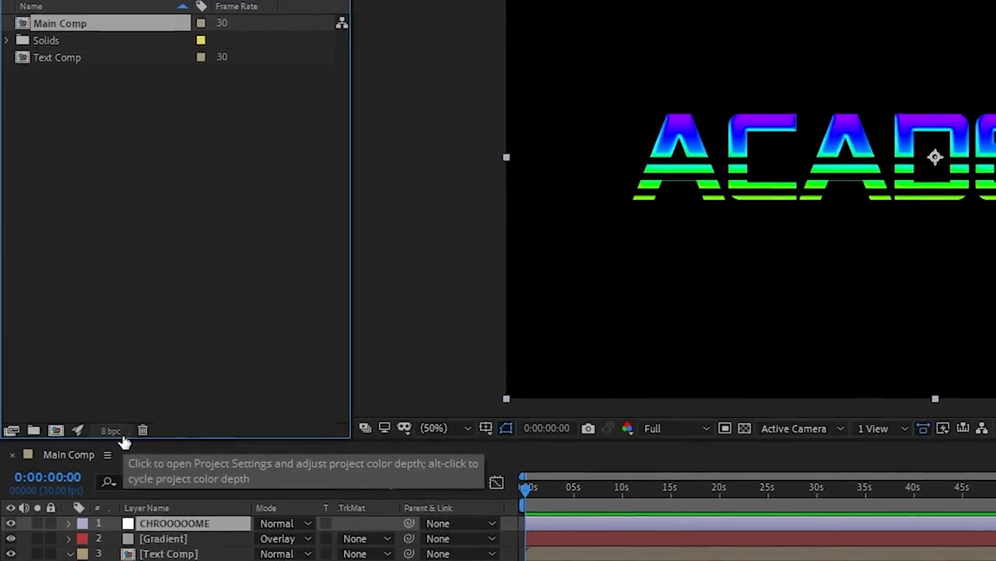
pyautogui.click(112, 430)
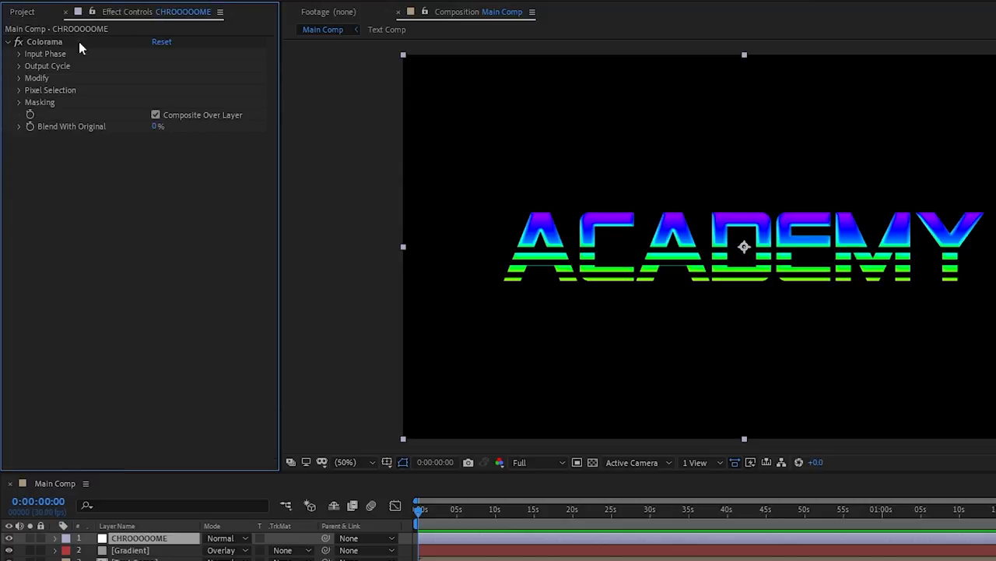
# - Reveal Colorama's Output Cycle to switch ACADEMY to a Ramp Grey chrome palette
pyautogui.click(208, 77)
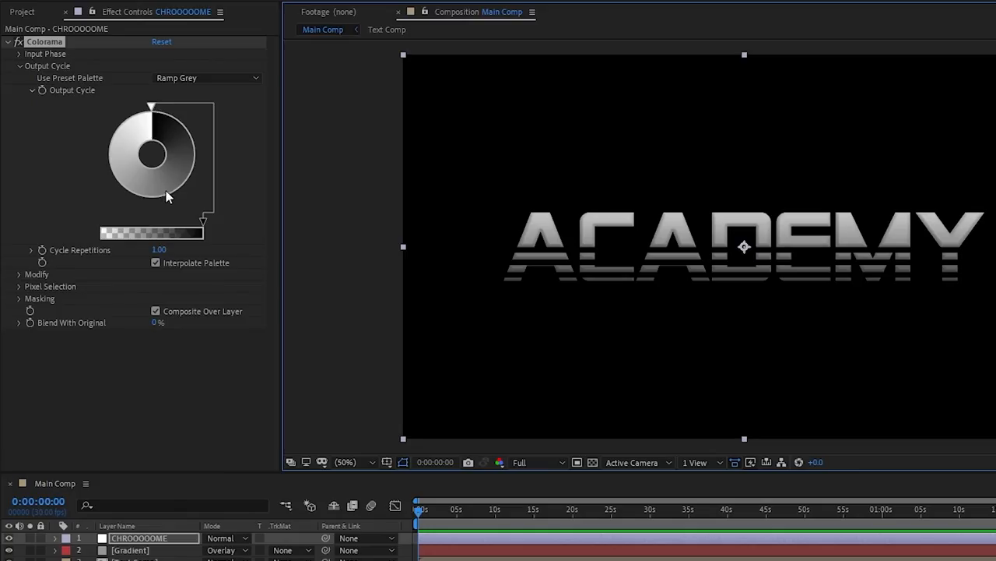
pyautogui.moveTo(153, 200)
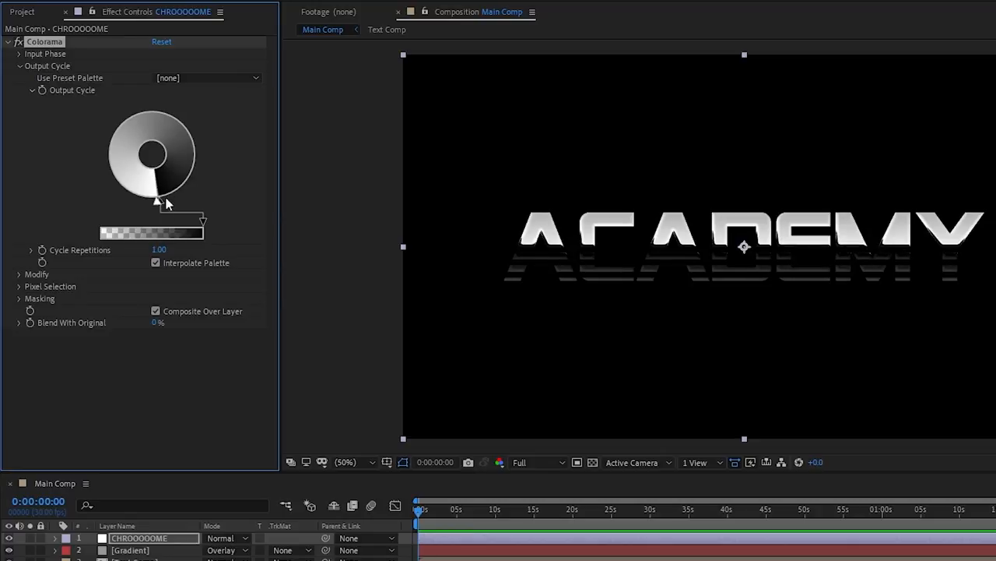
pyautogui.moveTo(165, 215)
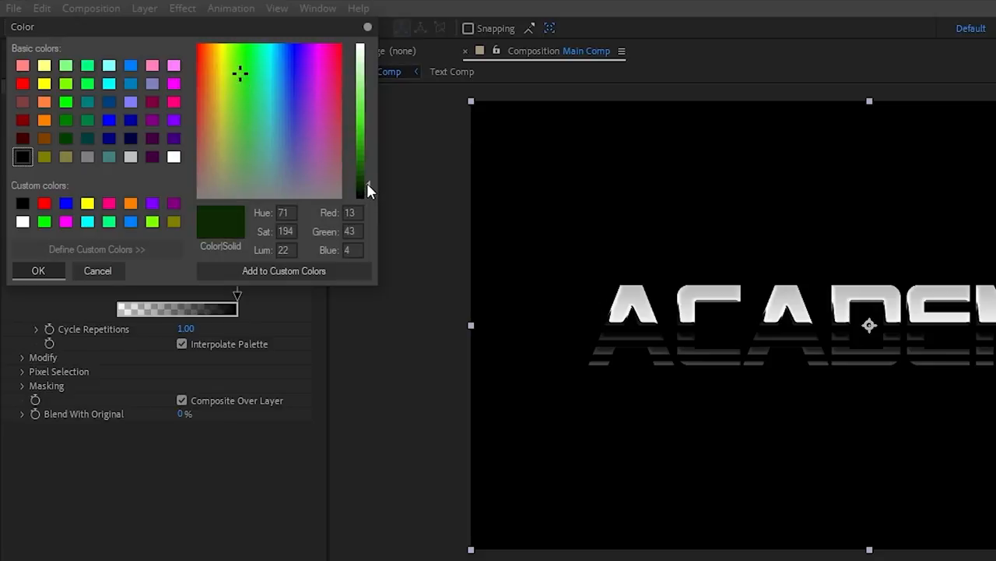
# - Pick a dark green for the lower chrome band, then a dark purple shade instead
pyautogui.click(38, 270)
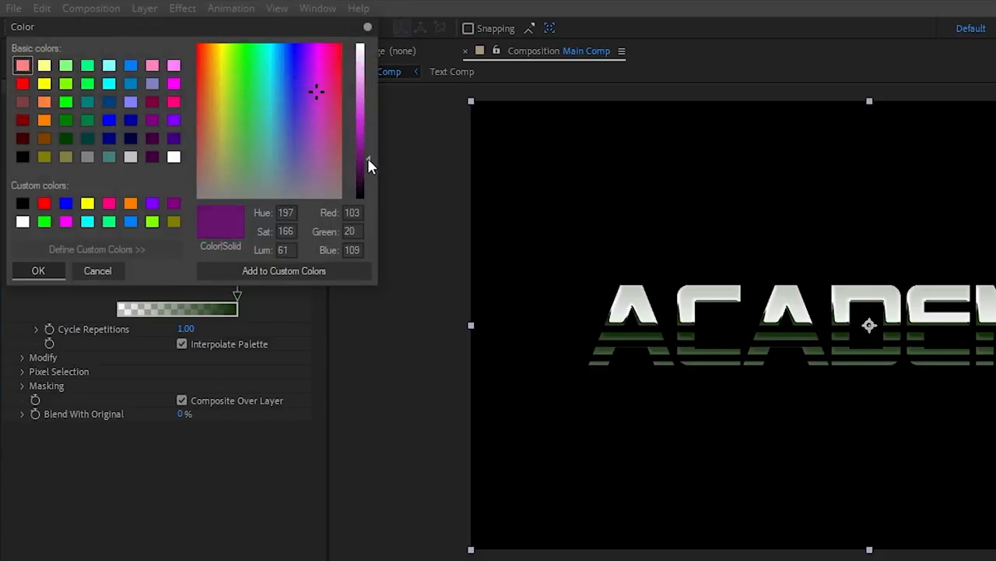
pyautogui.click(39, 270)
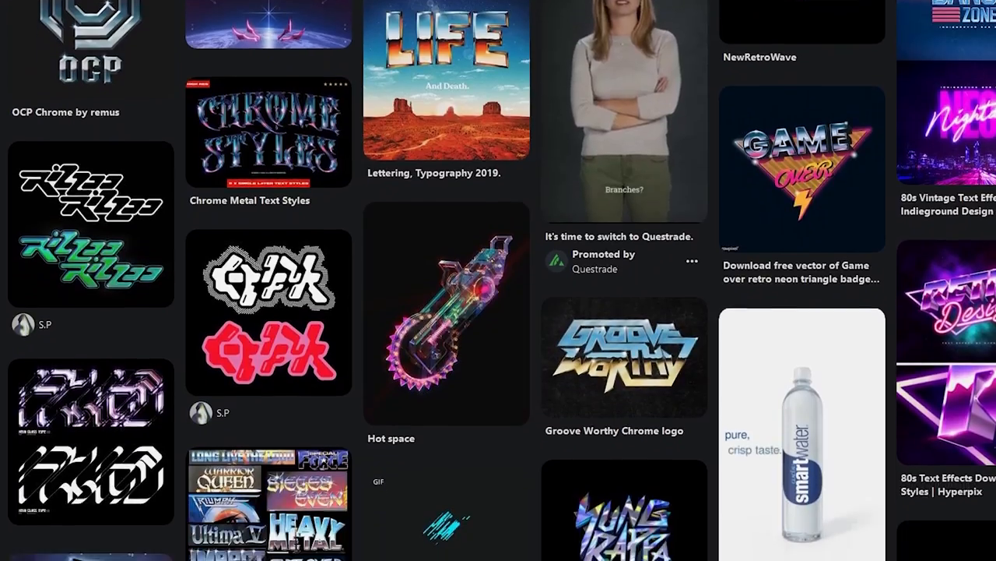
pyautogui.scroll(-3)
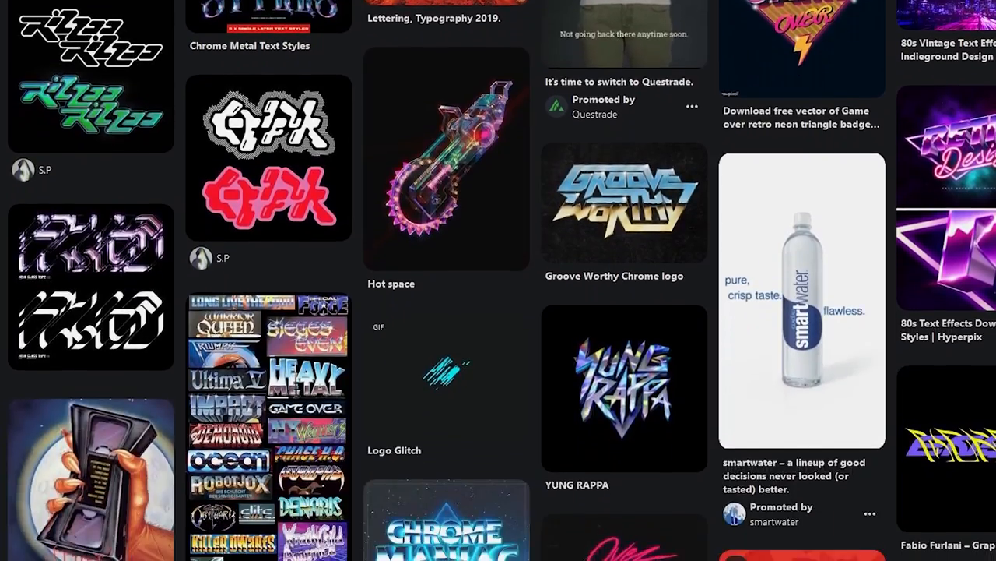
pyautogui.scroll(-3)
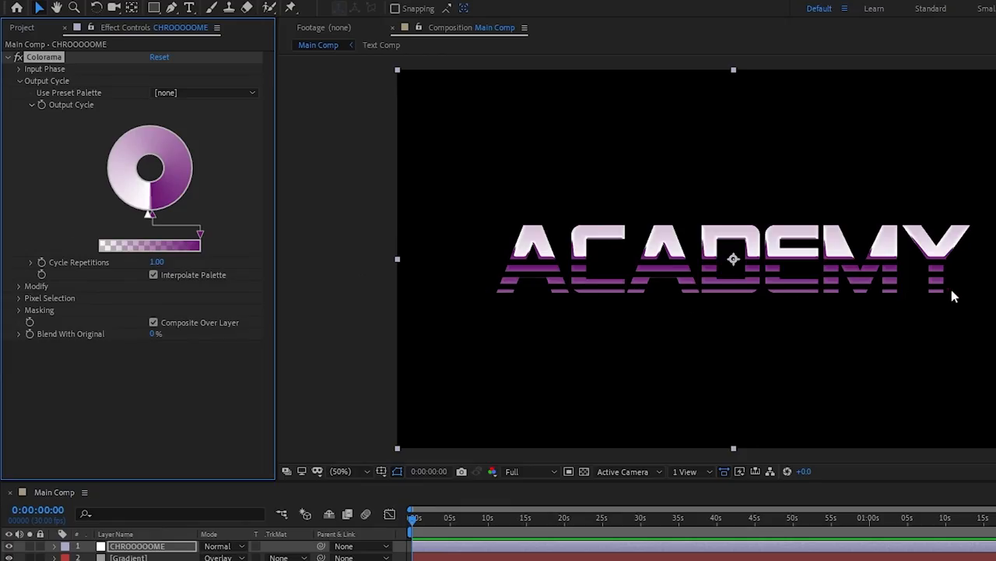
pyautogui.moveTo(284, 206)
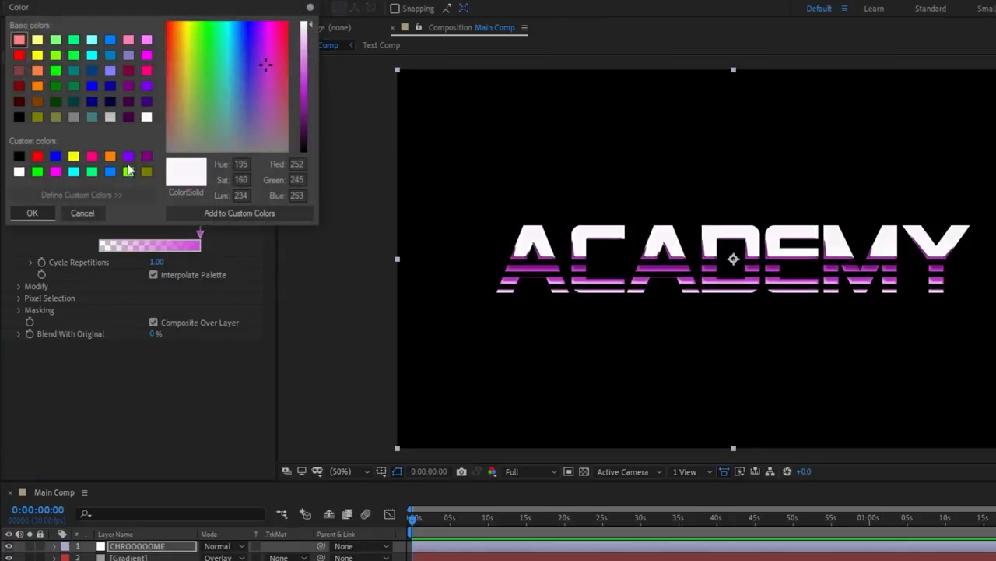
# - Choose and confirm a light blue for the new upper Output Cycle colour stop
pyautogui.click(32, 212)
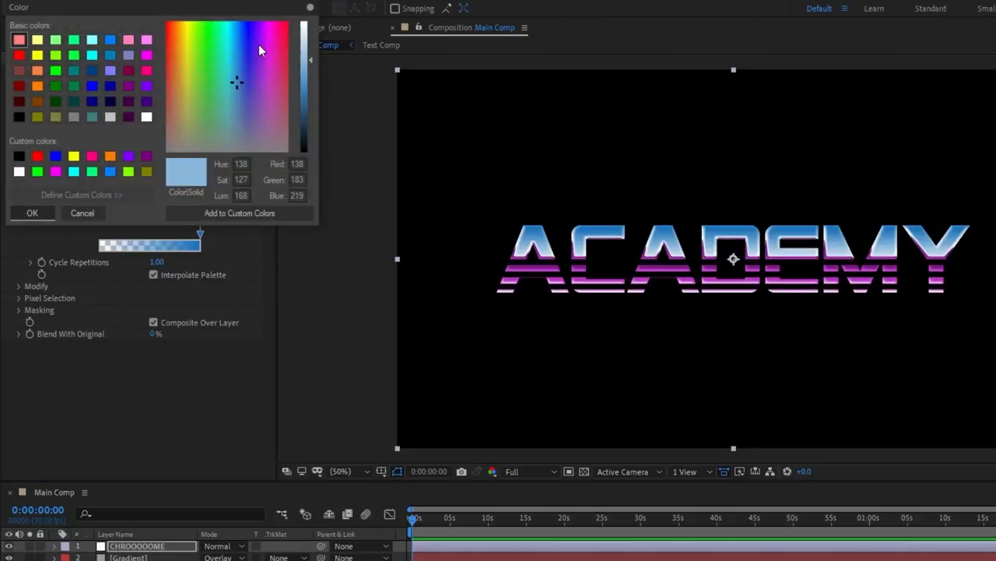
pyautogui.click(32, 213)
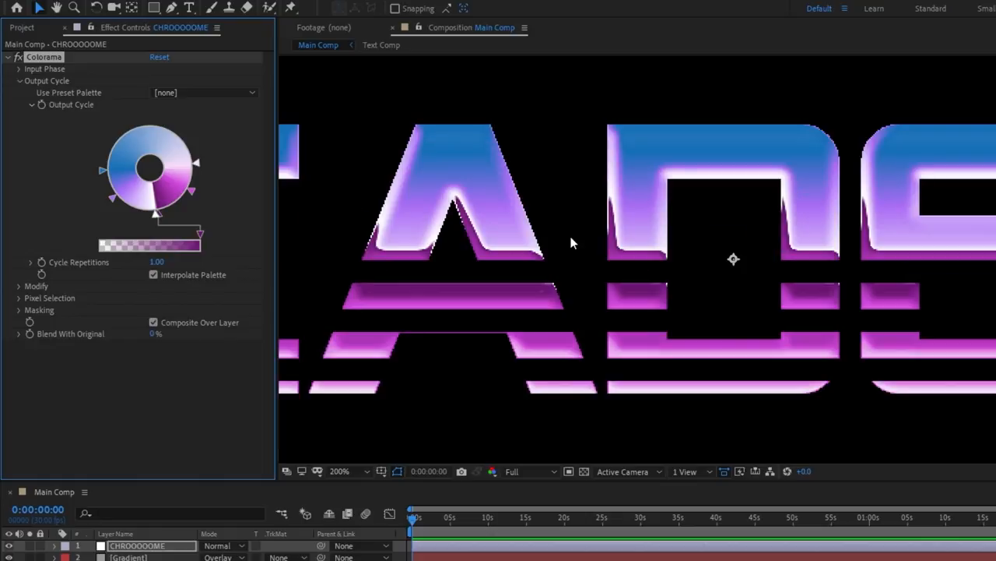
pyautogui.moveTo(519, 192)
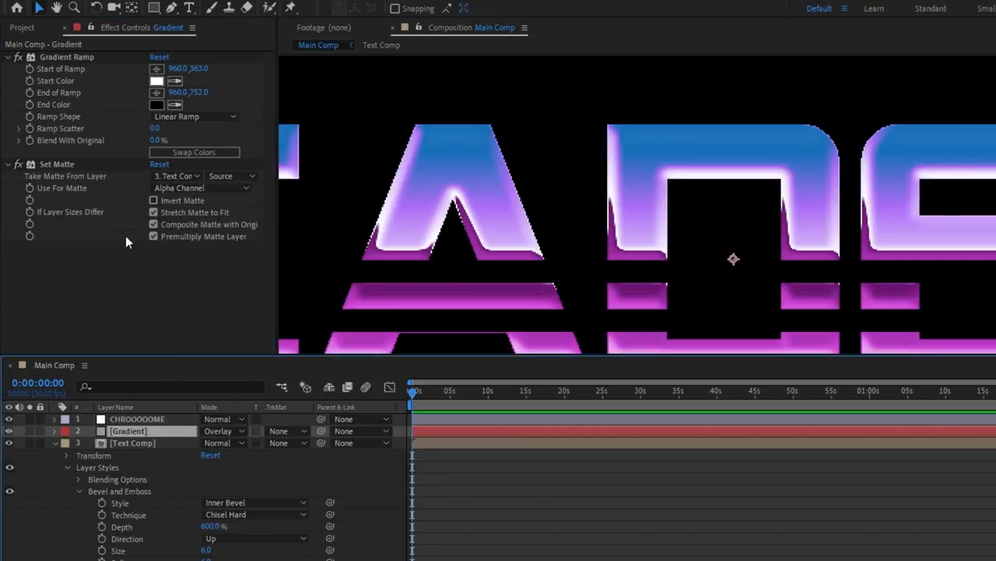
# - Copy the Gradient's Set Matte onto CHROOOOOME and fit the composition in the viewer
pyautogui.click(137, 419)
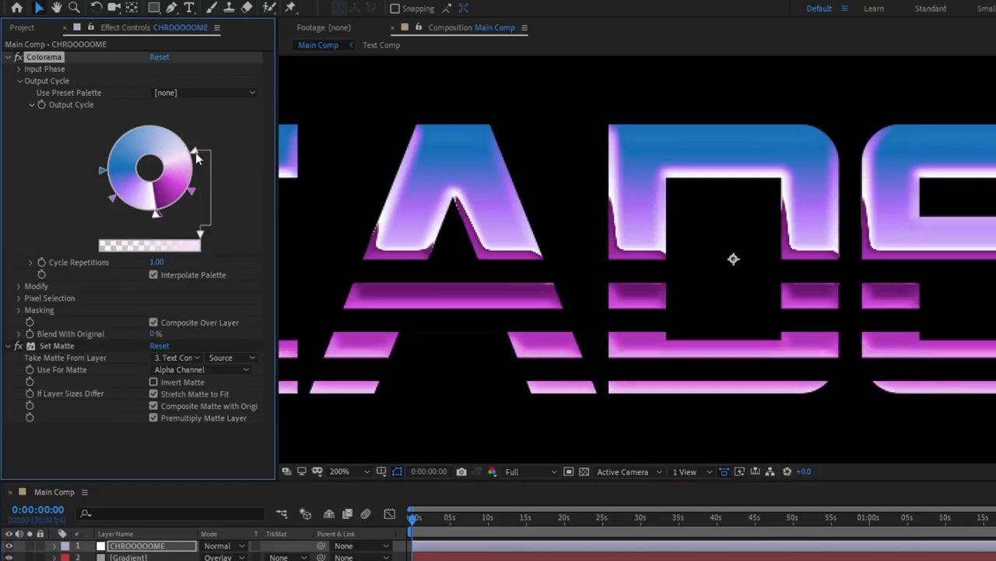
pyautogui.click(339, 471)
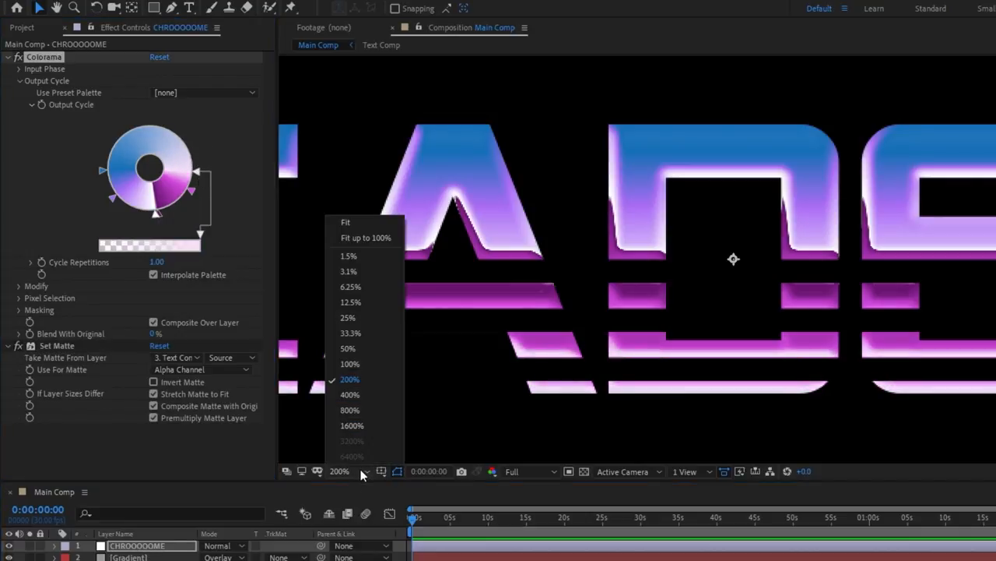
pyautogui.click(347, 348)
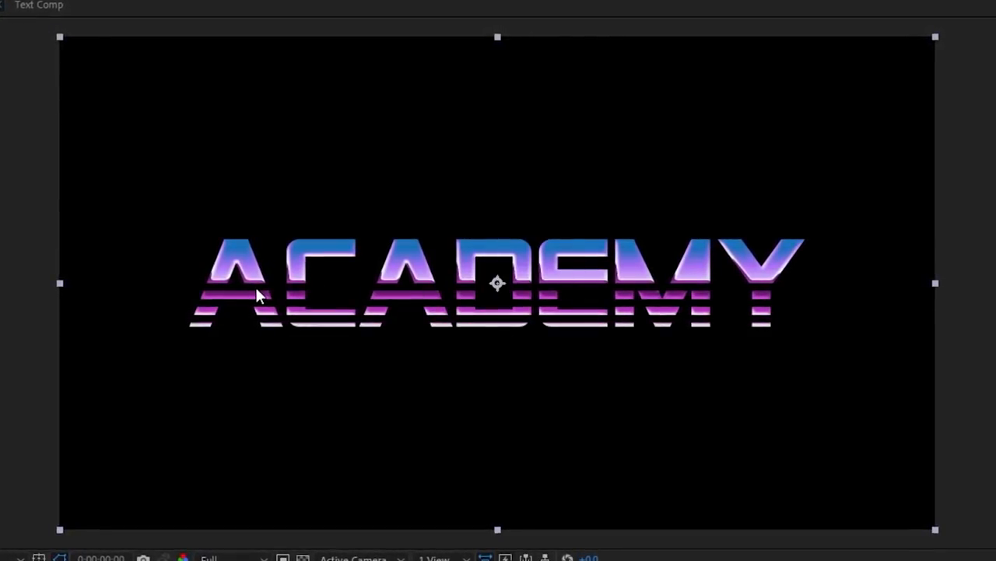
# - Create a solid named Turbulence and blend it over the text in Overlay mode
pyautogui.click(138, 8)
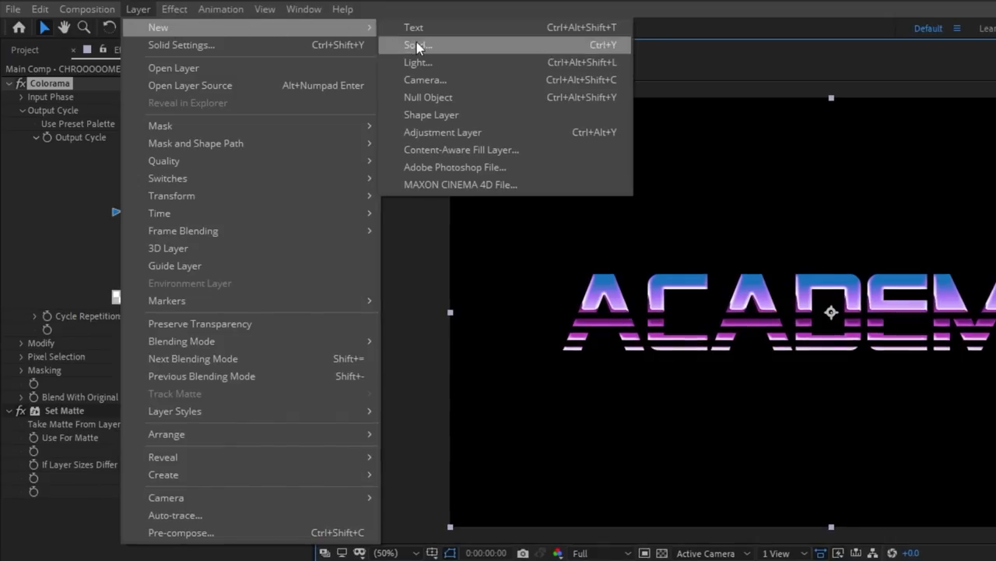
pyautogui.click(419, 44)
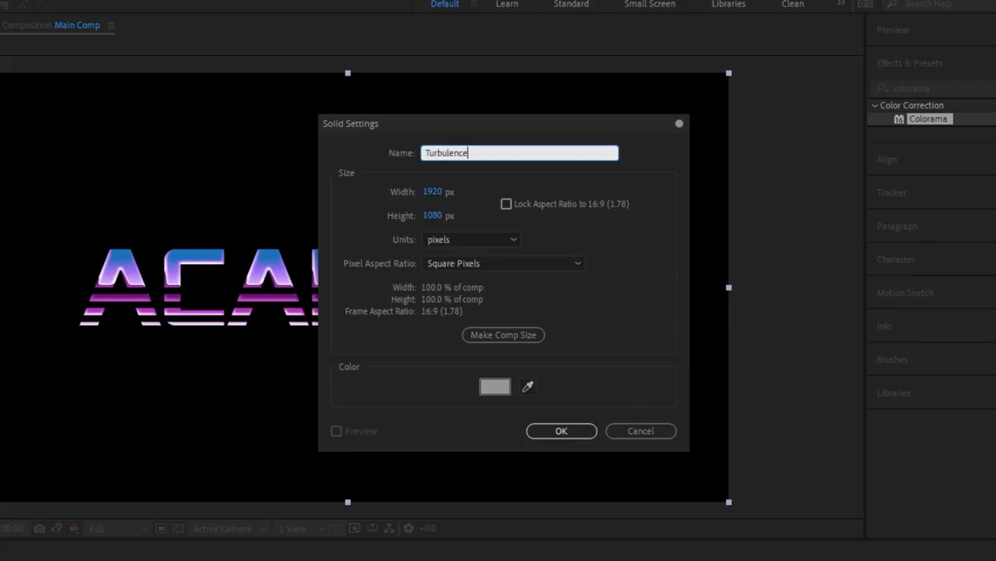
pyautogui.click(561, 431)
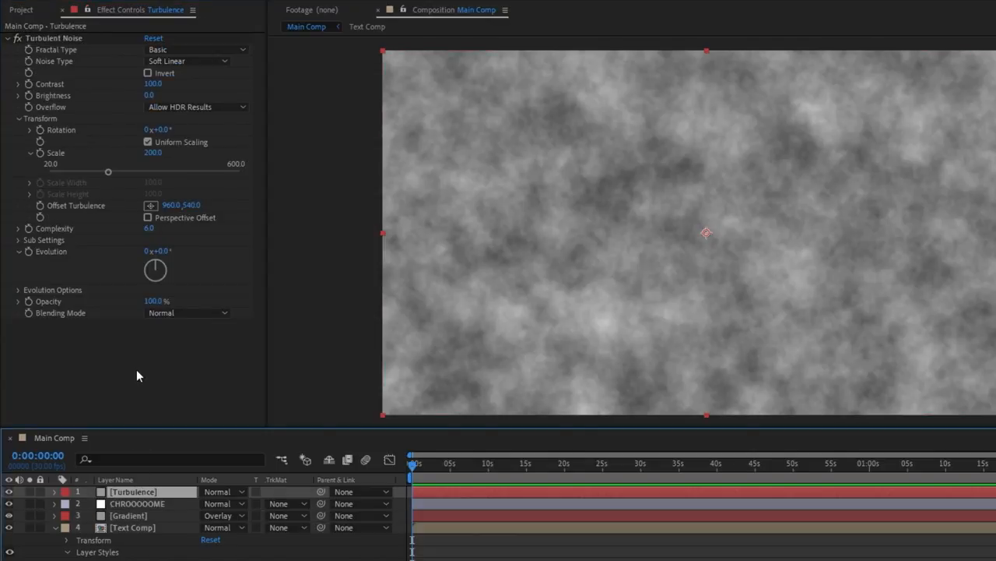
pyautogui.click(186, 313)
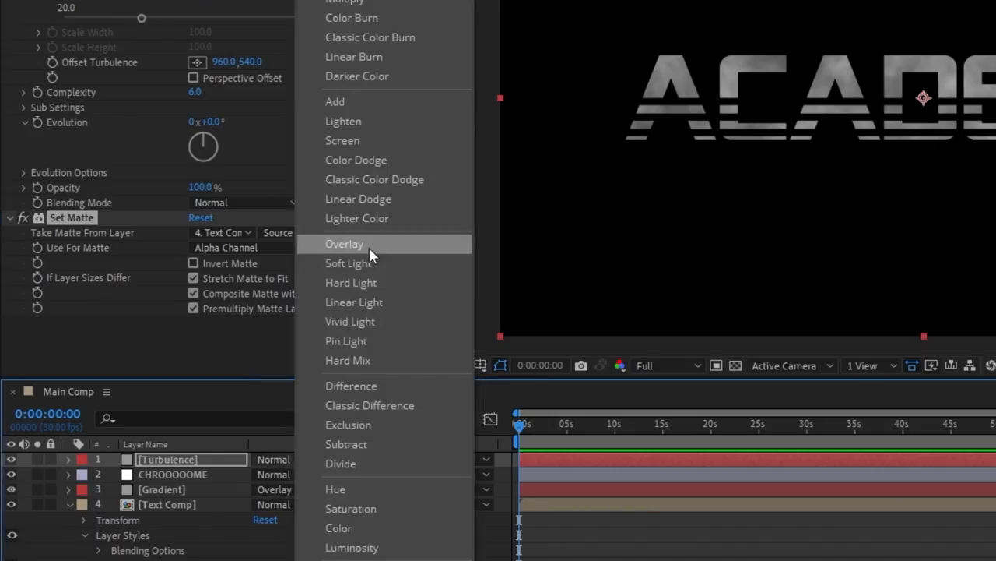
pyautogui.click(344, 243)
pyautogui.write('time*100')
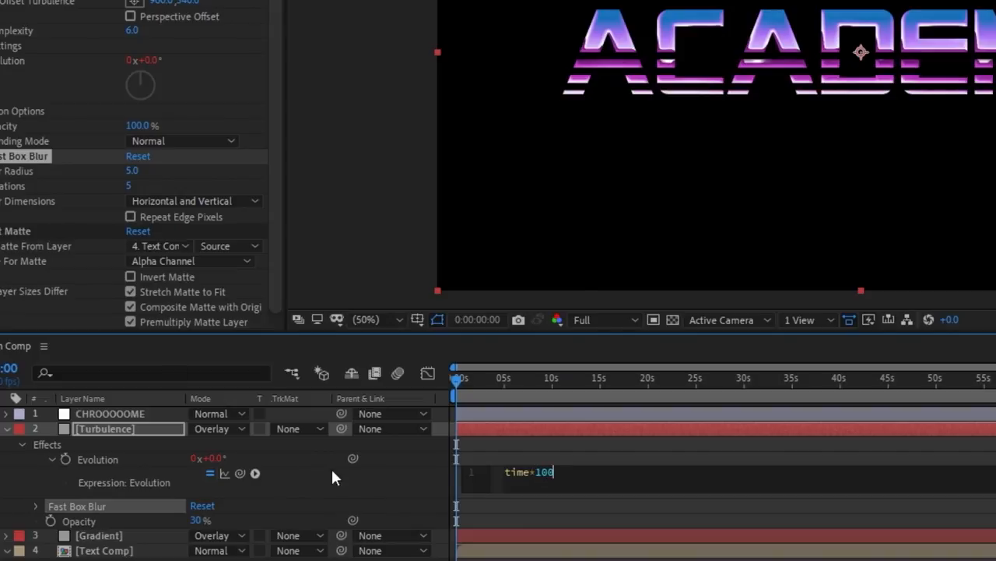
pyautogui.moveTo(621, 391)
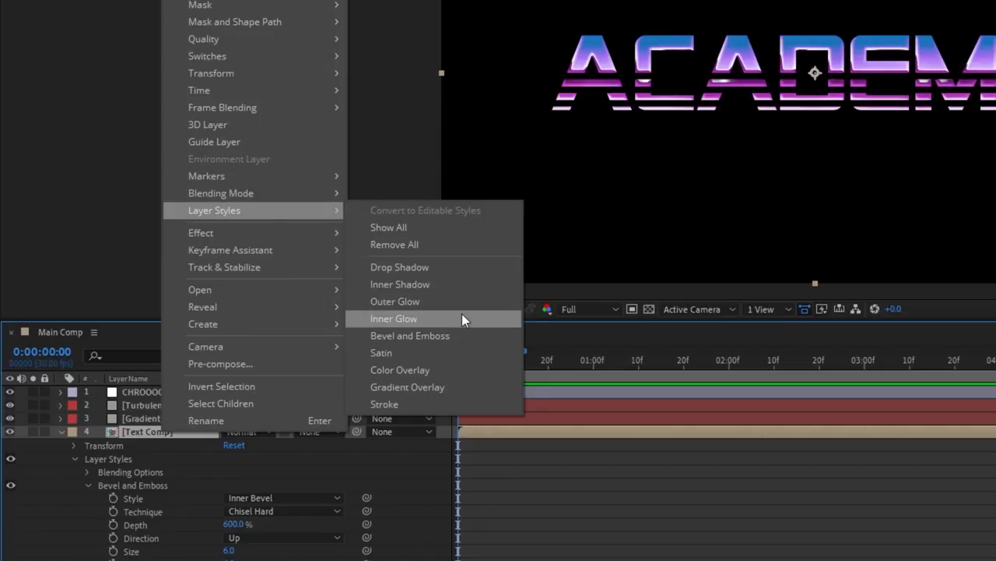
# - Add a Soft Light Inner Glow to Text Comp and reveal the hidden colour layers
pyautogui.click(393, 317)
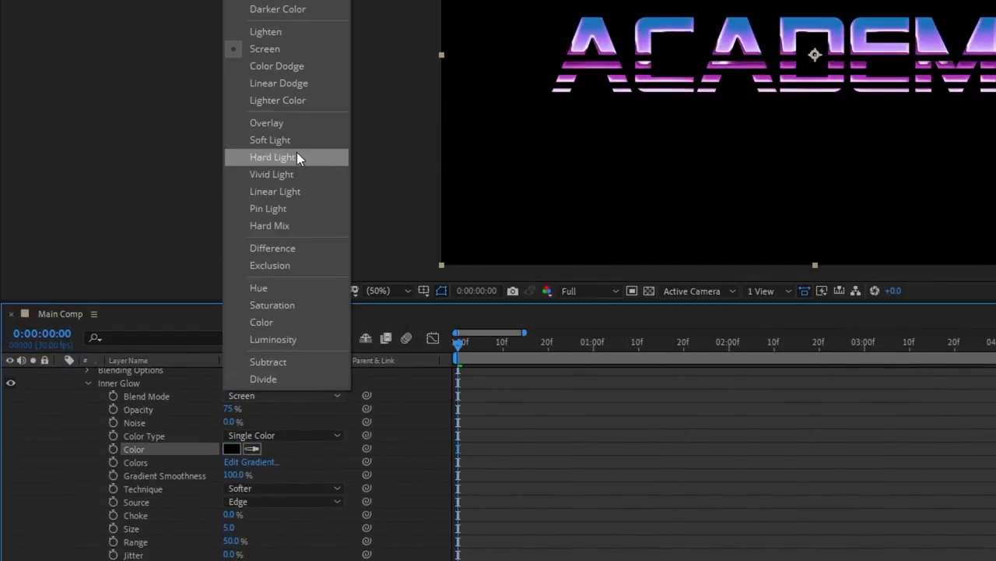
pyautogui.click(270, 140)
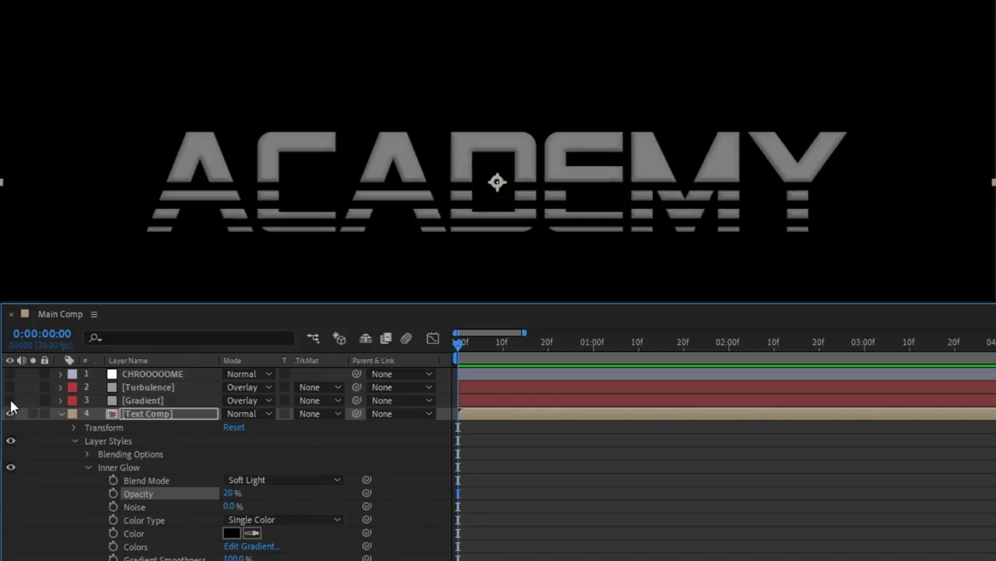
pyautogui.click(10, 373)
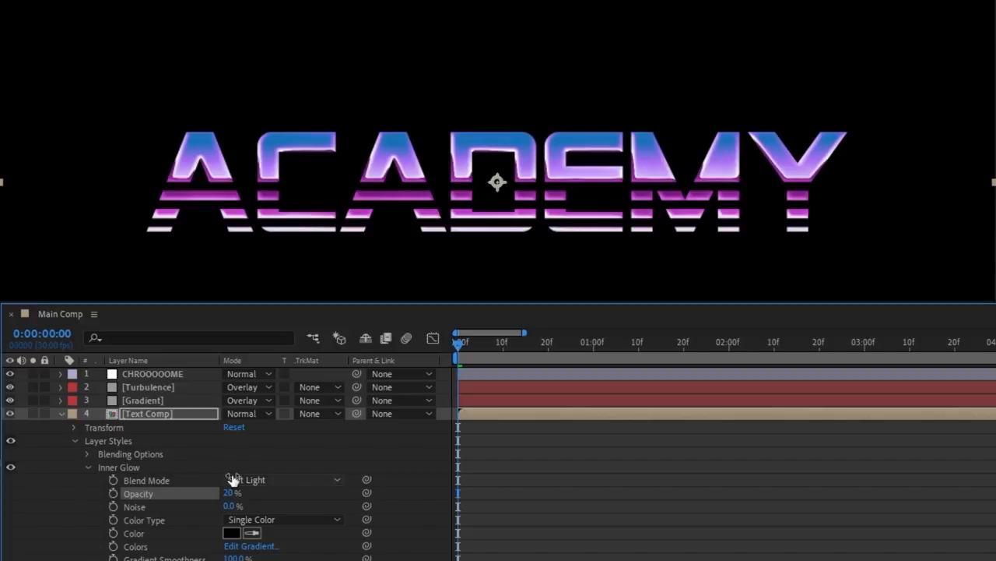
pyautogui.rightClick(147, 413)
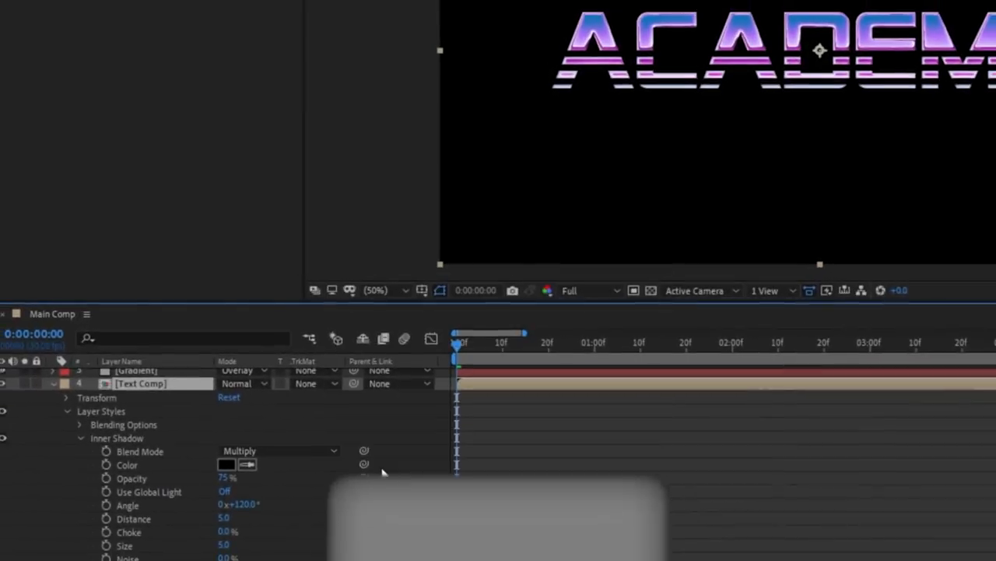
# - Set the Inner Shadow blend mode to Soft Light and lower its opacity
pyautogui.click(278, 450)
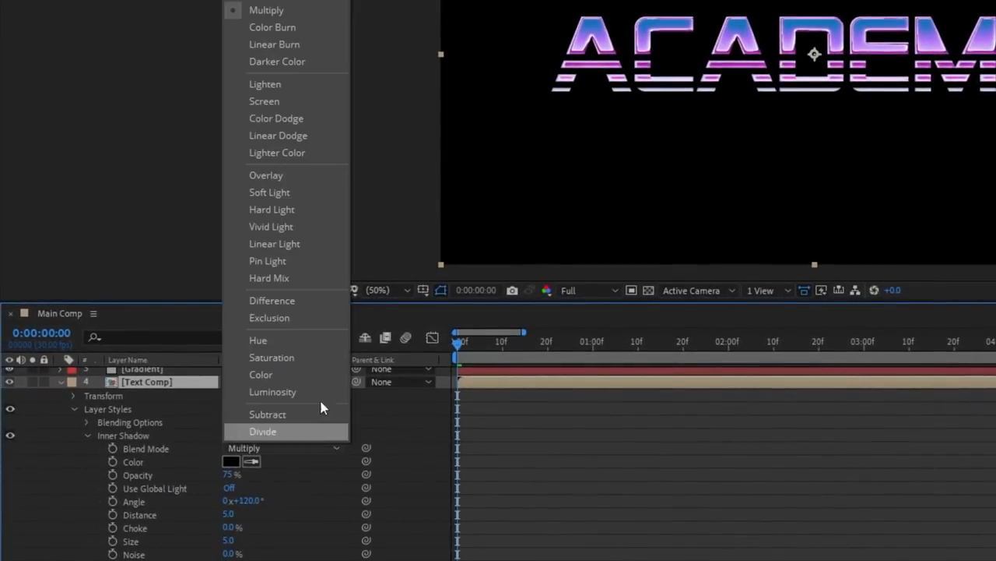
pyautogui.click(270, 193)
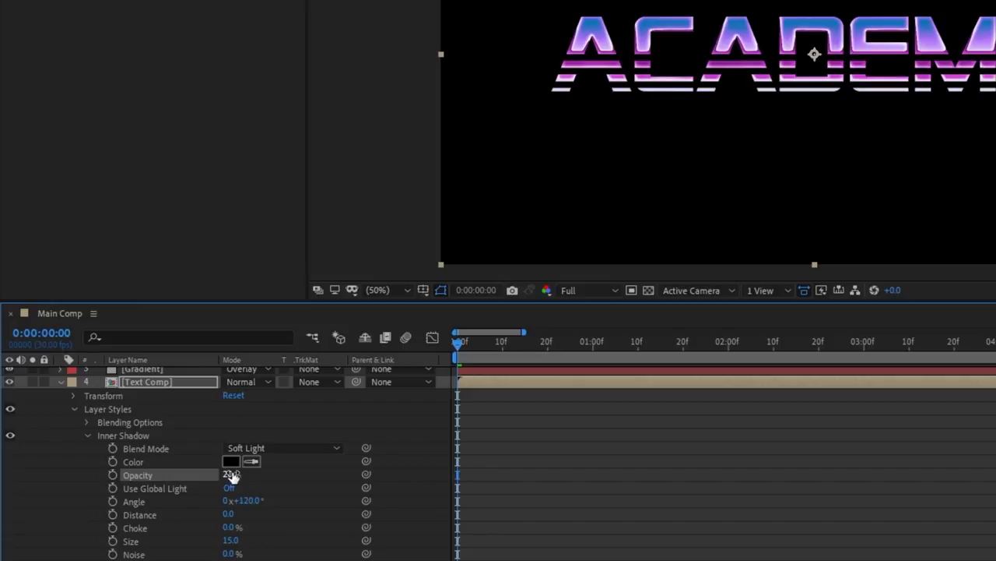
pyautogui.click(85, 435)
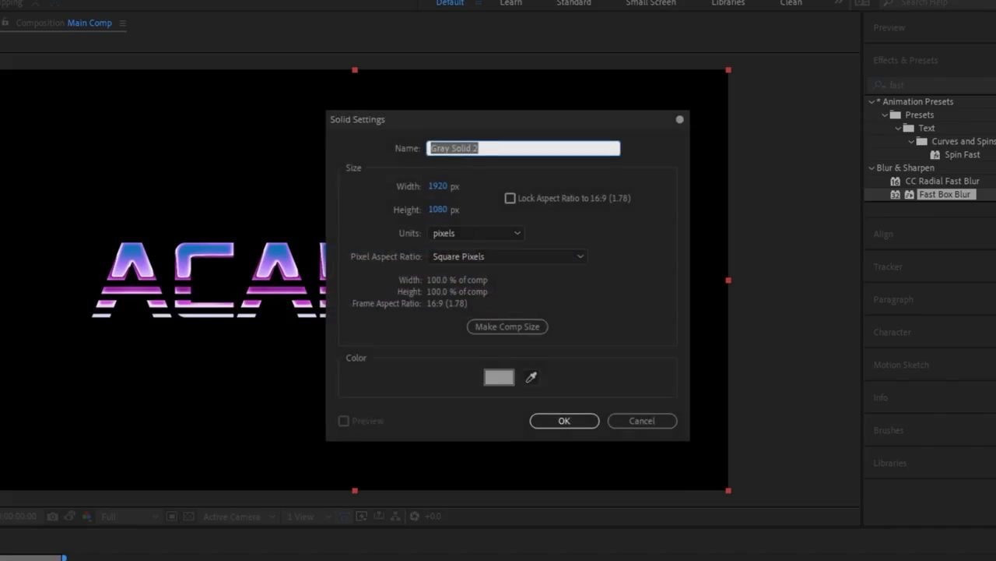
# - Create the Light Sweep solid, position its centre over ACADEMY, and pick Turbulence's Set Matte to copy
pyautogui.click(565, 420)
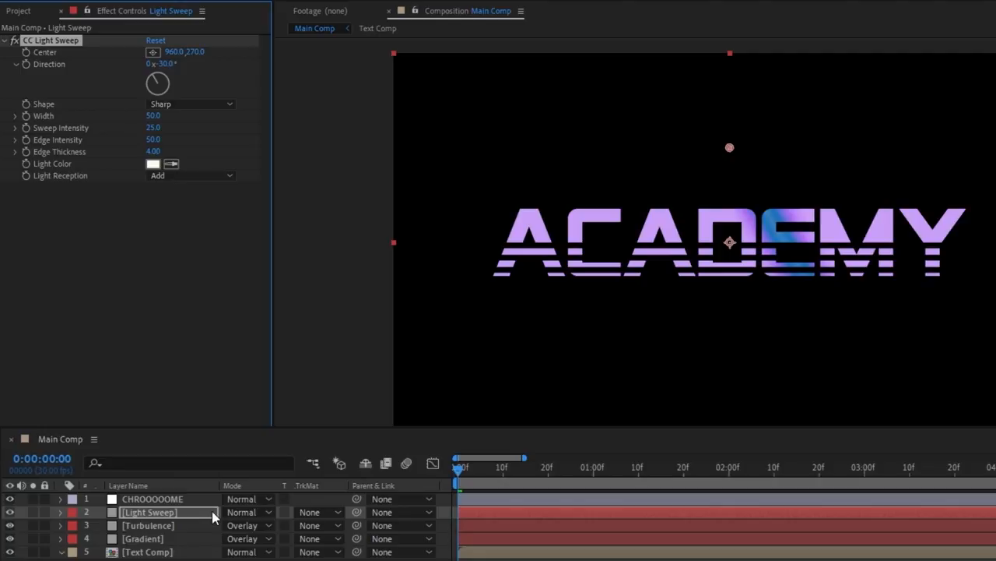
pyautogui.moveTo(729, 148); pyautogui.dragTo(804, 153)
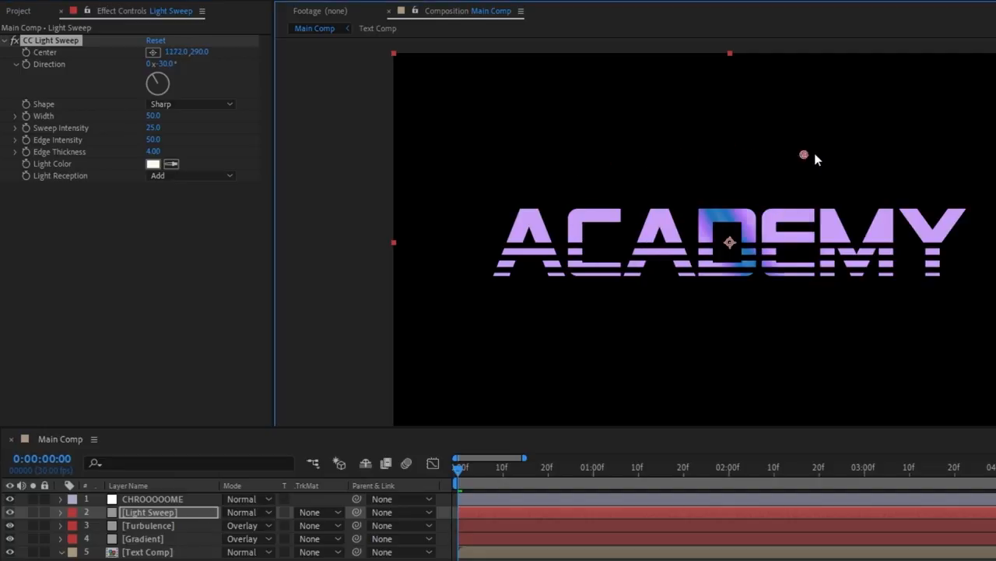
pyautogui.moveTo(804, 154); pyautogui.dragTo(622, 172)
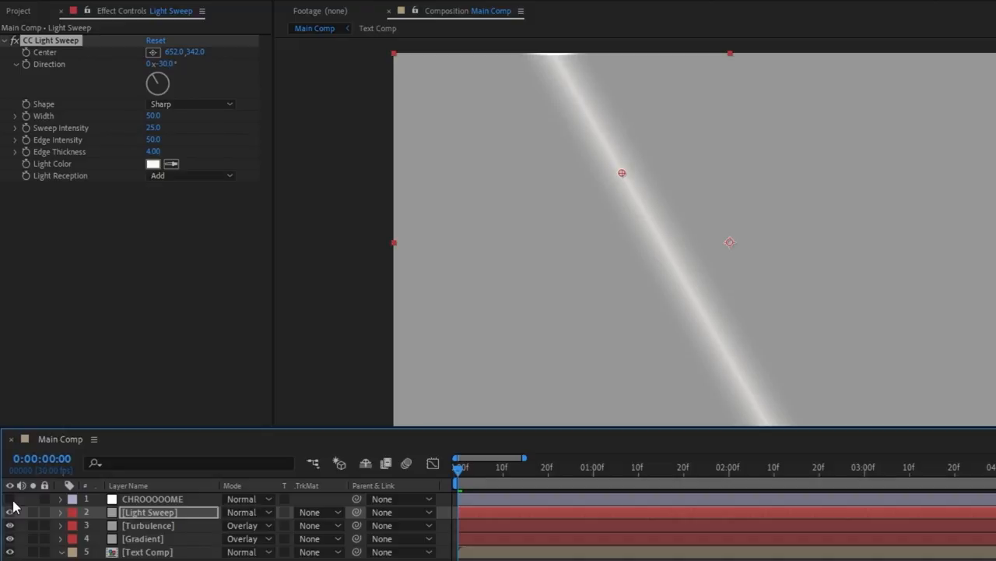
pyautogui.moveTo(622, 172); pyautogui.dragTo(851, 175)
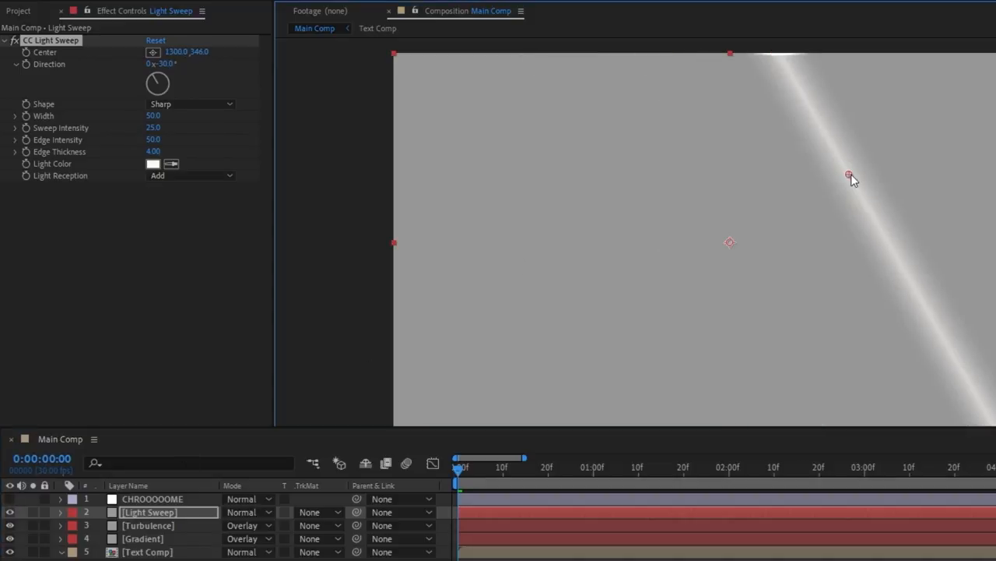
pyautogui.click(148, 525)
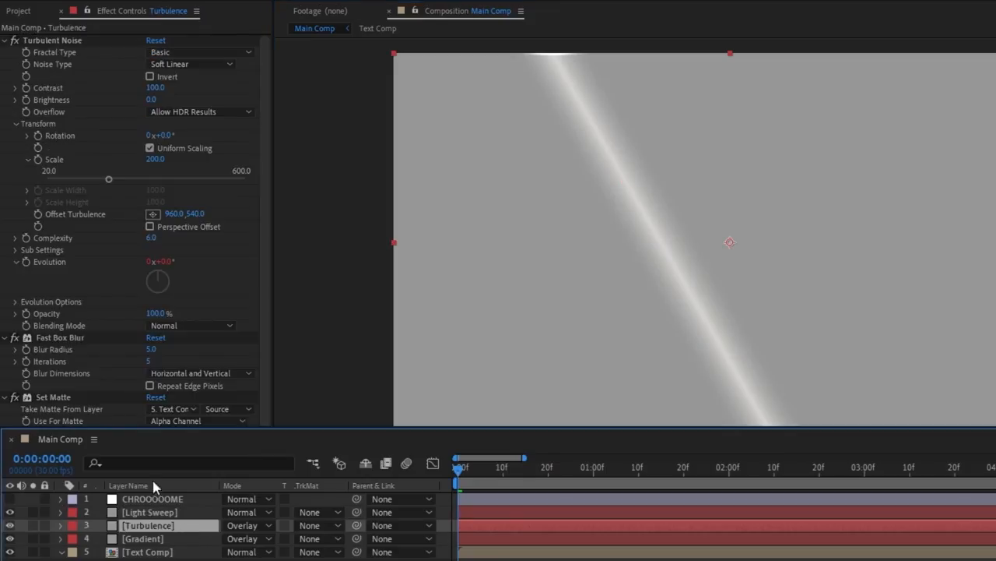
pyautogui.click(149, 511)
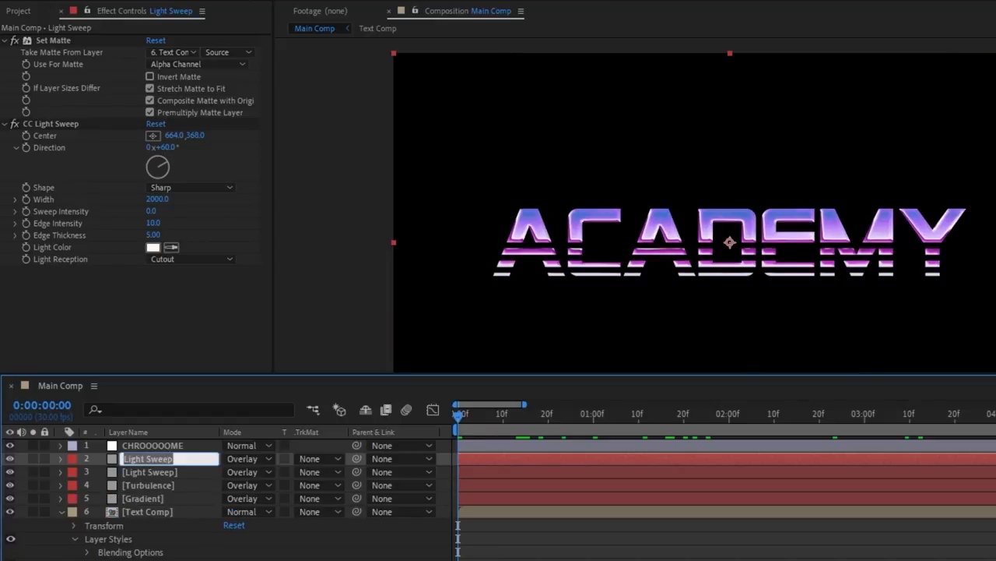
# - Name the layer Top Shine and choke its Simple Choker matte to 0.55 for thin highlights
pyautogui.write('Top Shine')
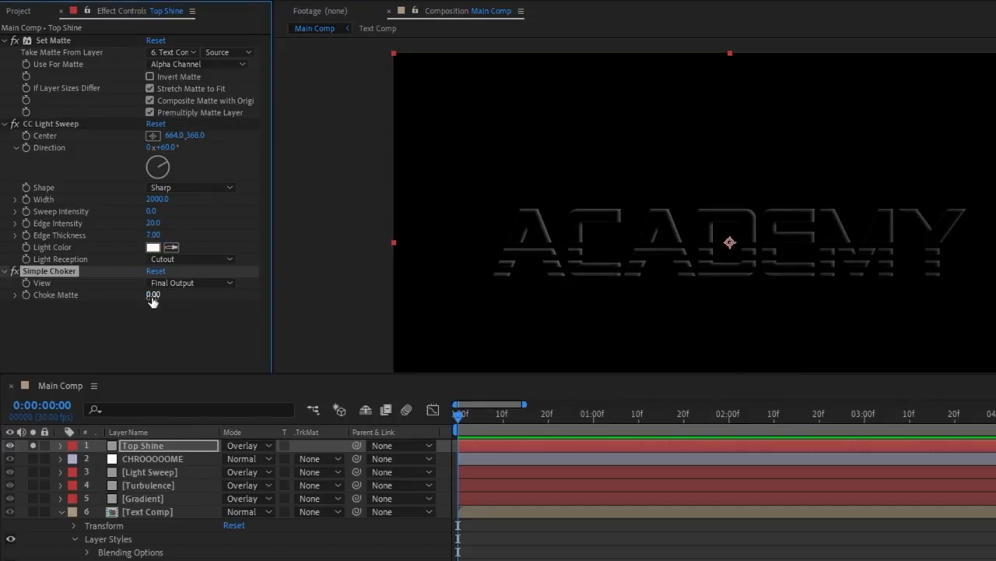
pyautogui.moveTo(153, 294); pyautogui.dragTo(187, 294)
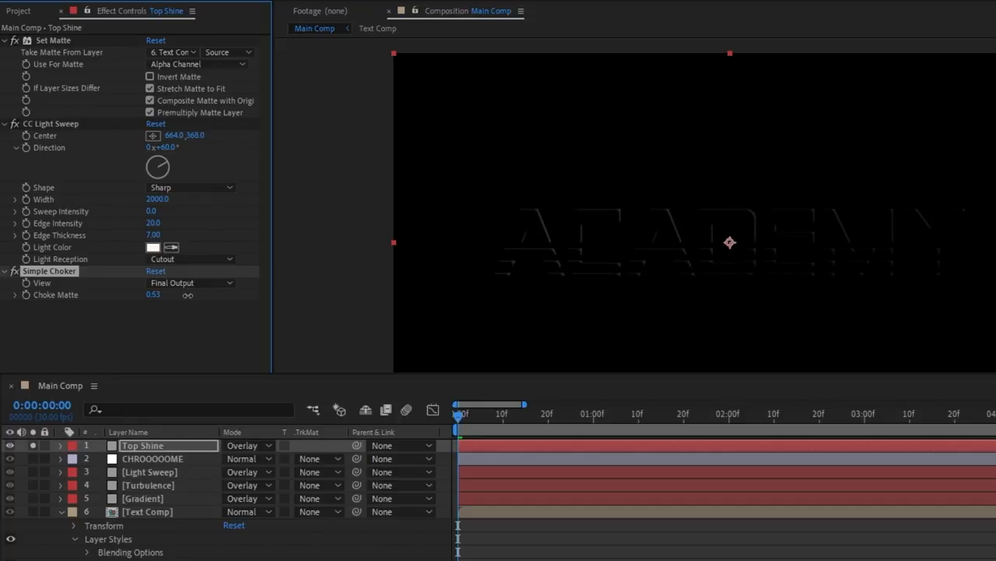
pyautogui.moveTo(153, 295); pyautogui.dragTo(163, 294)
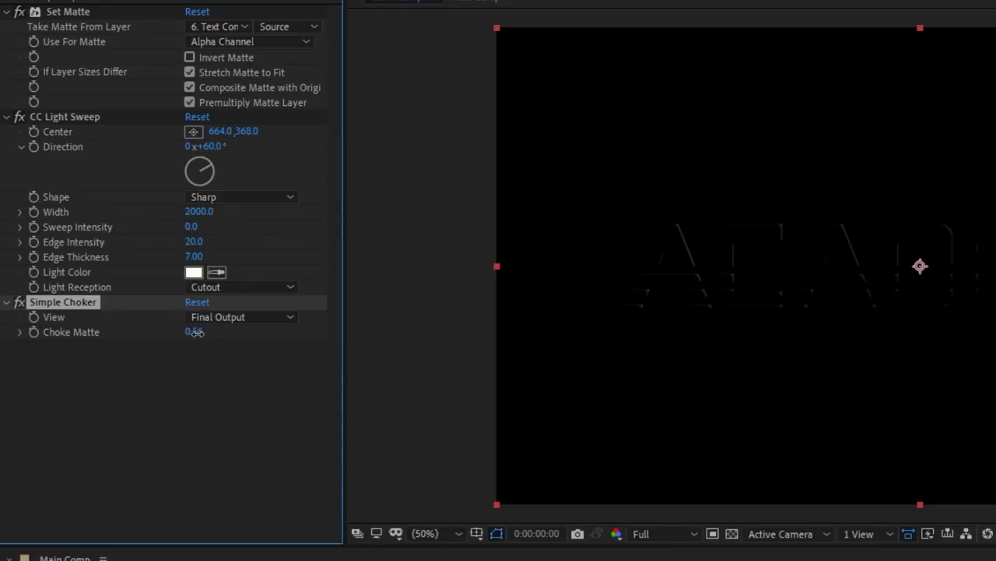
pyautogui.moveTo(195, 332); pyautogui.dragTo(191, 332)
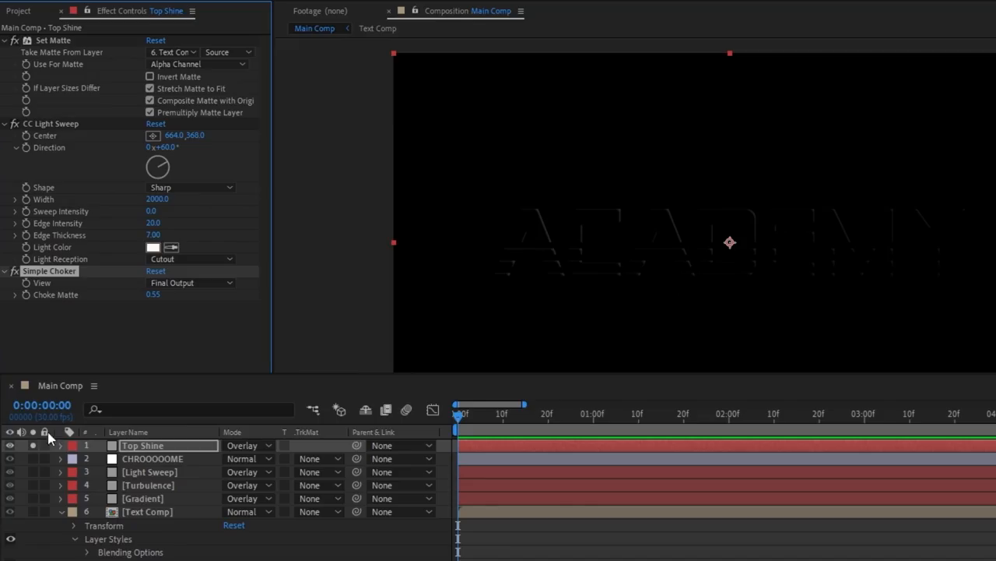
pyautogui.click(247, 444)
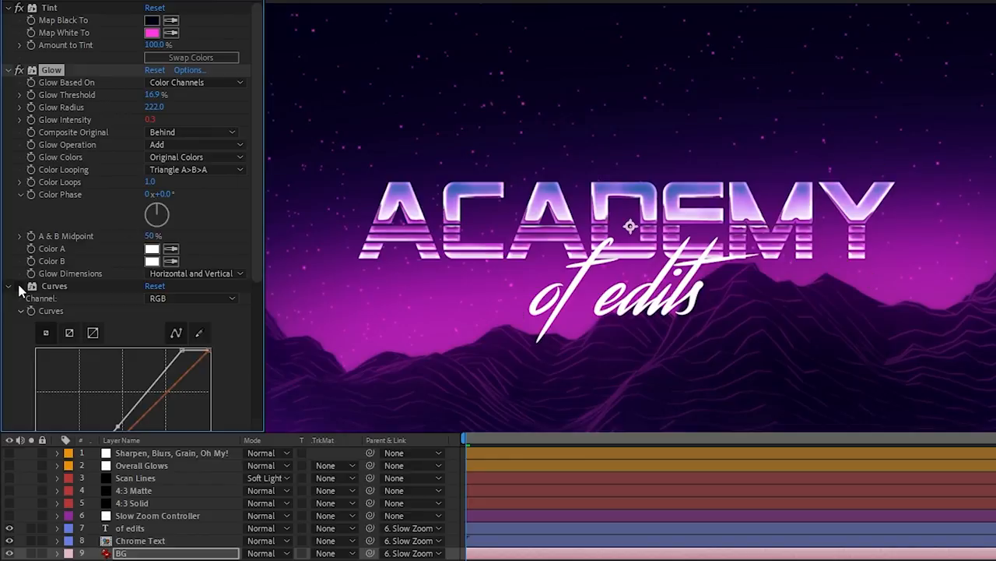
# - Scroll through the BG layer's Tint, Glow and Curves settings in Effect Controls
pyautogui.scroll(-3)
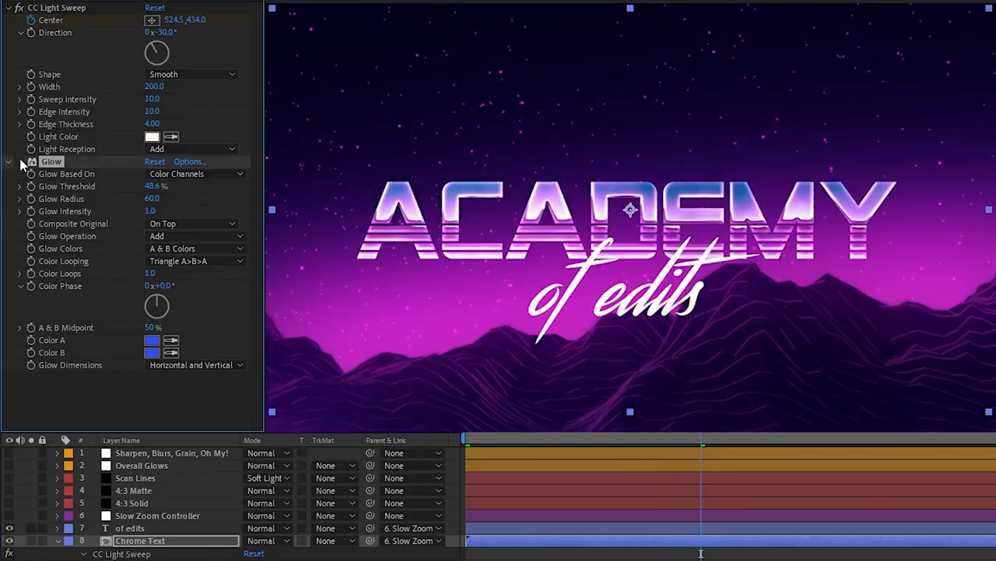
# - Enable the Glow effect on the Chrome Text layer so ACADEMY glows blue
pyautogui.click(18, 161)
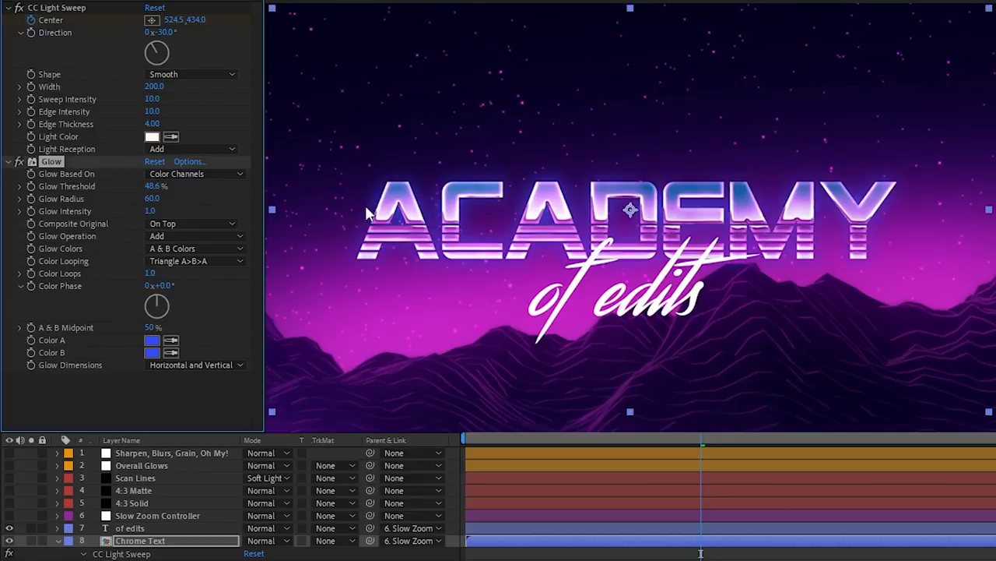
pyautogui.moveTo(771, 101)
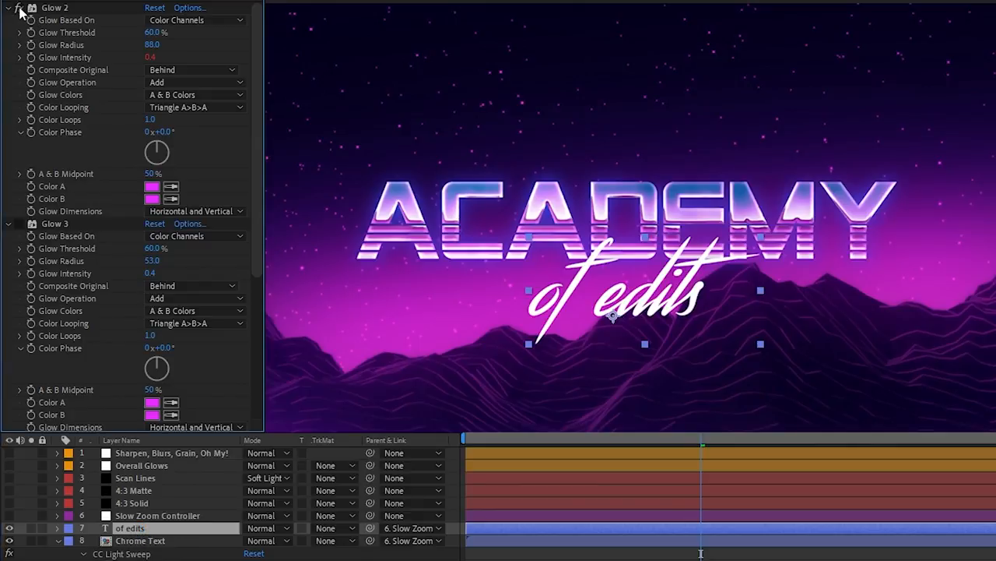
# - Preview a hot pink Text Color for 'of edits', cancel it to keep white lettering, and select Glow 3
pyautogui.scroll(-3)
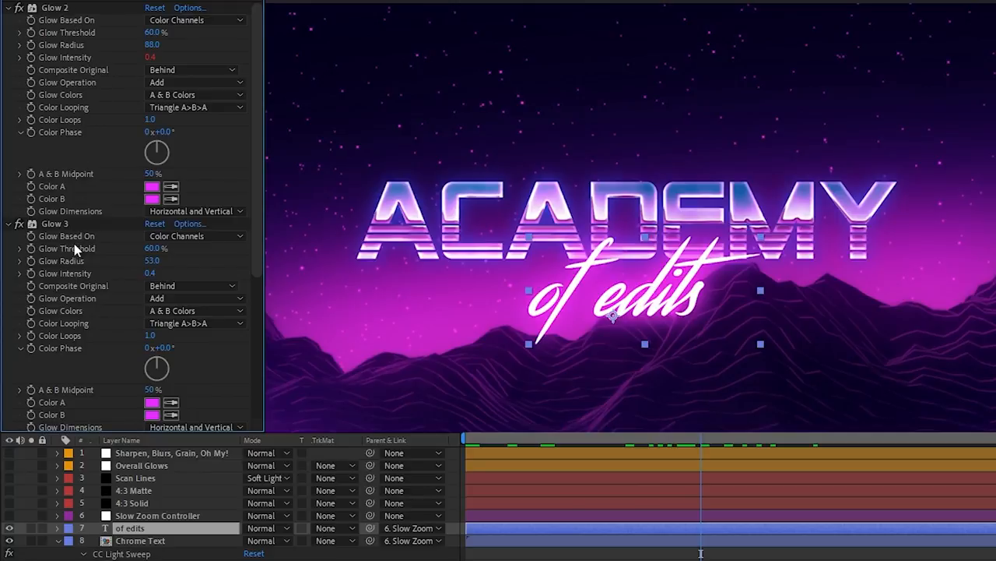
pyautogui.moveTo(80, 281)
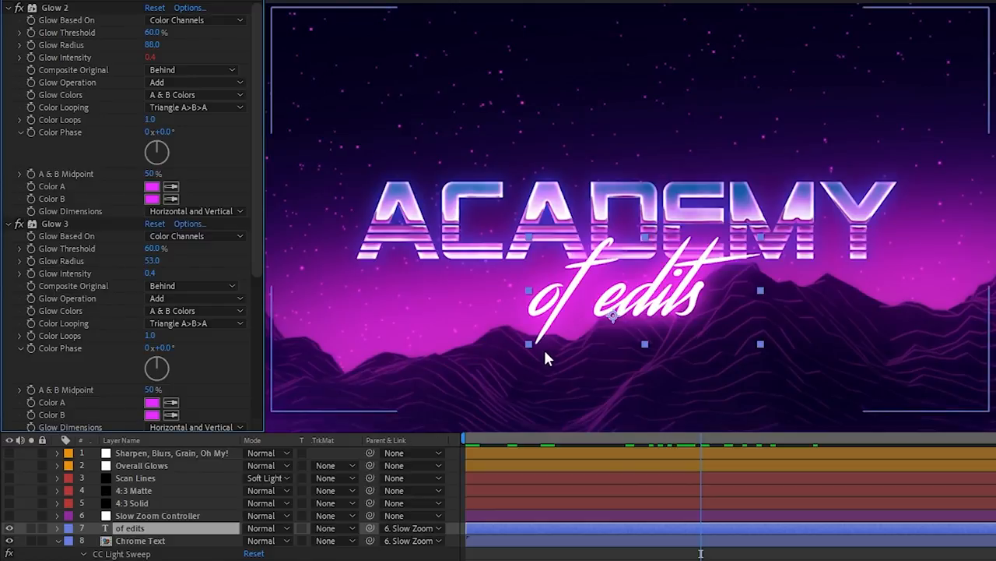
pyautogui.moveTo(576, 349)
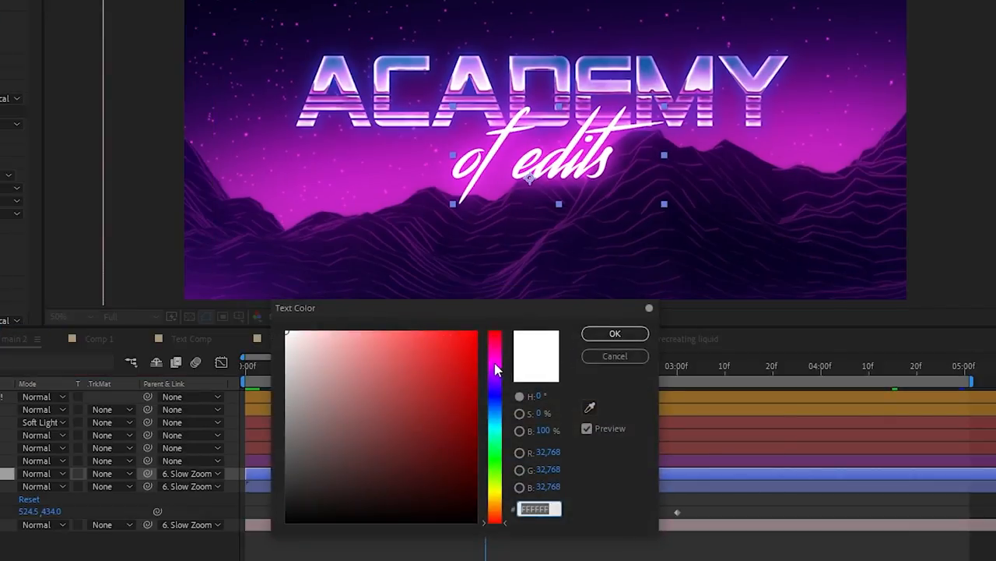
pyautogui.click(495, 335)
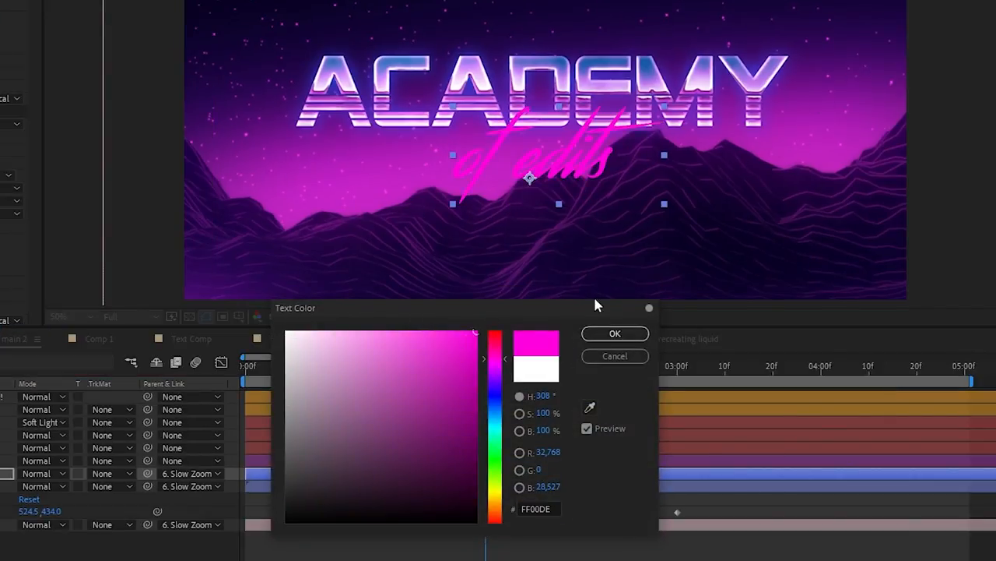
pyautogui.click(614, 333)
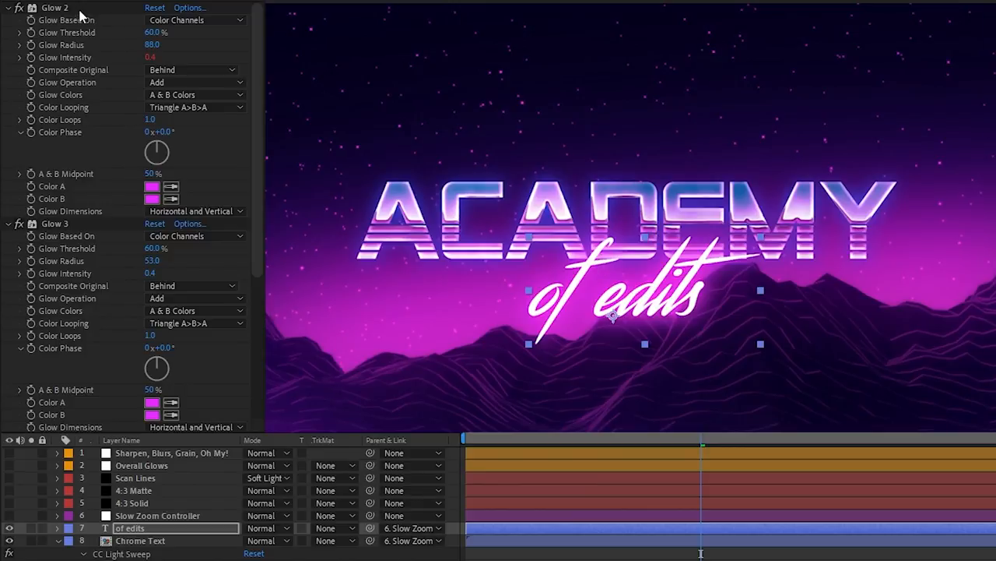
pyautogui.click(55, 224)
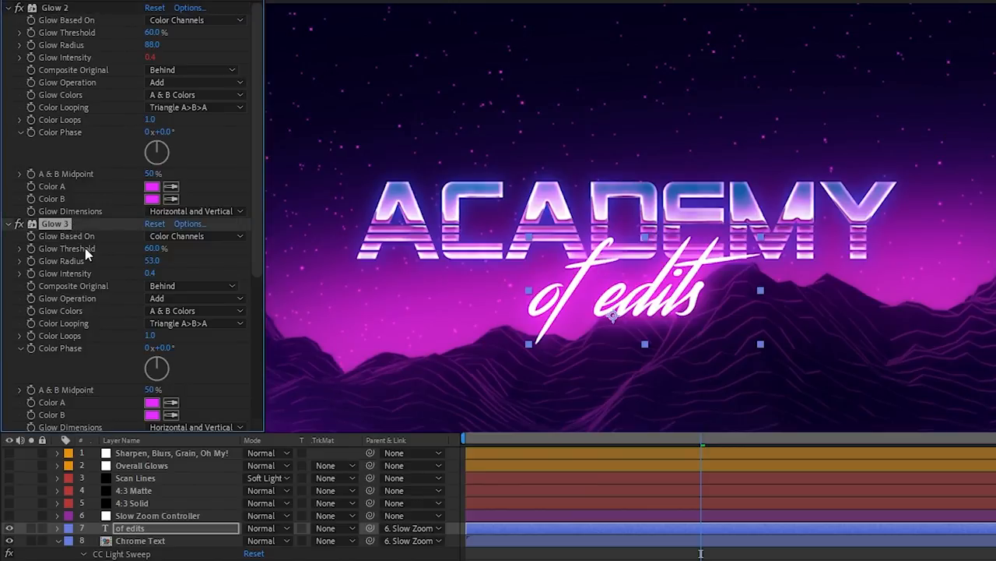
pyautogui.scroll(-3)
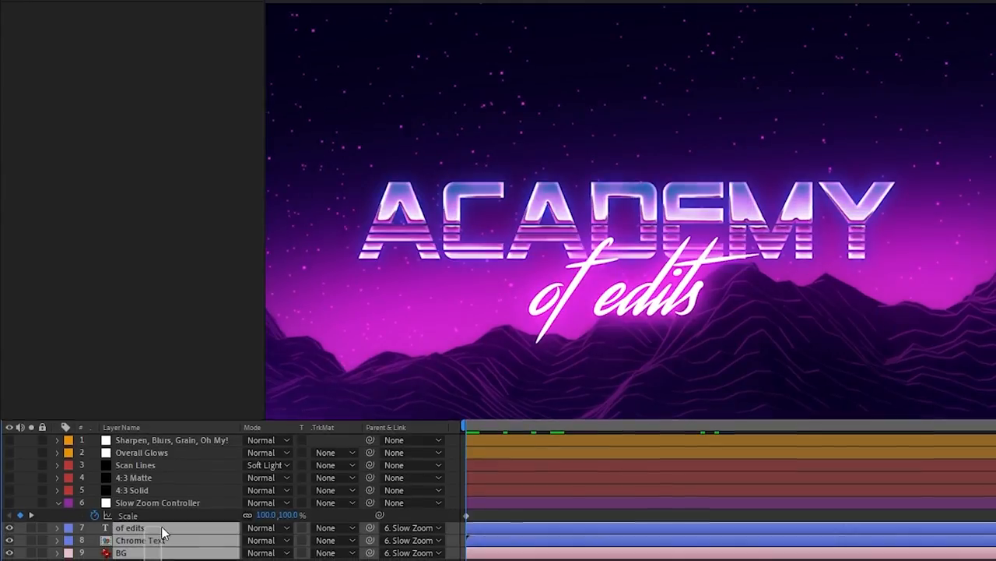
# - Select the of edits, Chrome Text and BG layers that follow the Slow Zoom Controller
pyautogui.click(140, 540)
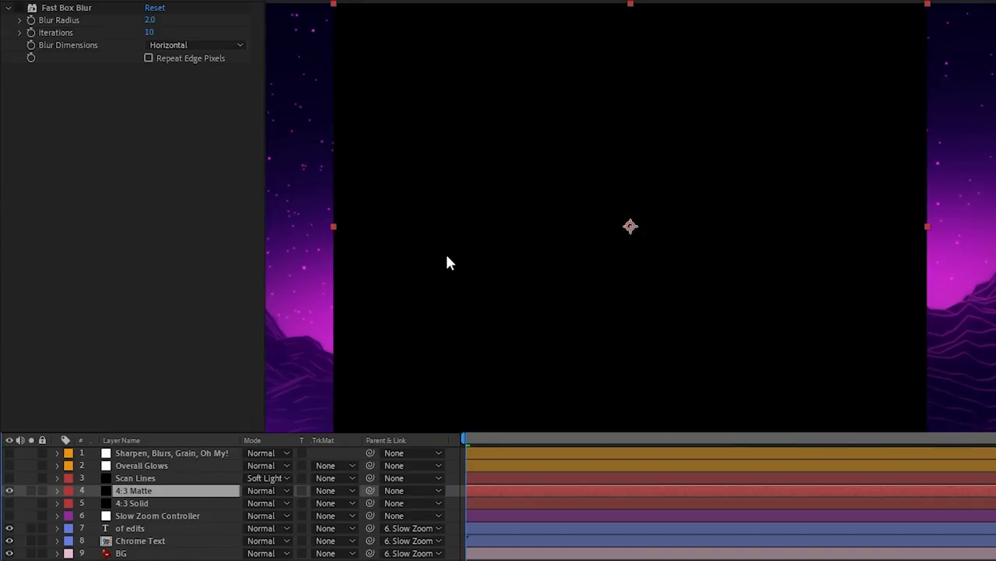
pyautogui.moveTo(558, 271)
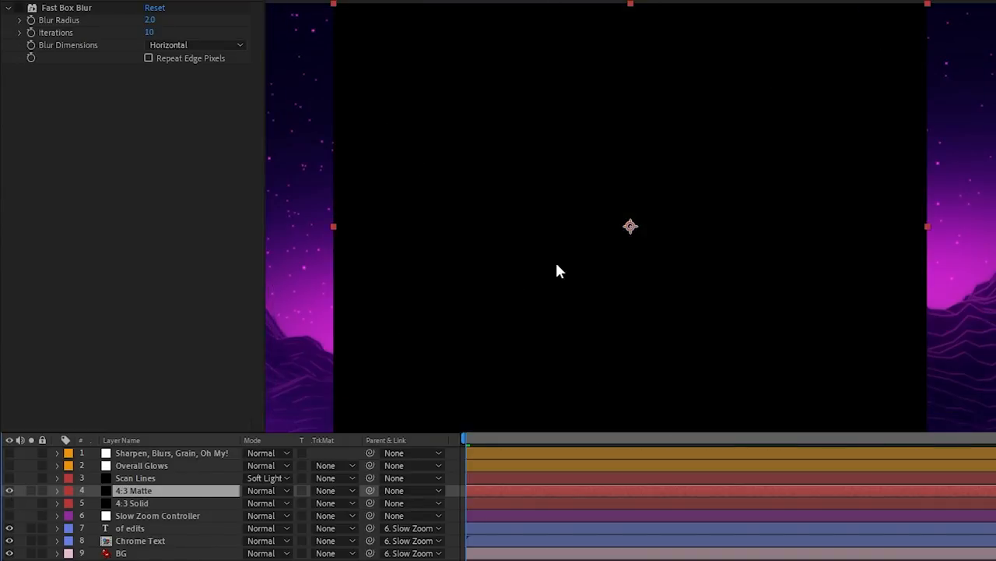
# - Show the black 4:3 Solid with its centre cut out by the 4:3 Matte, then solo Scan Lines
pyautogui.click(9, 490)
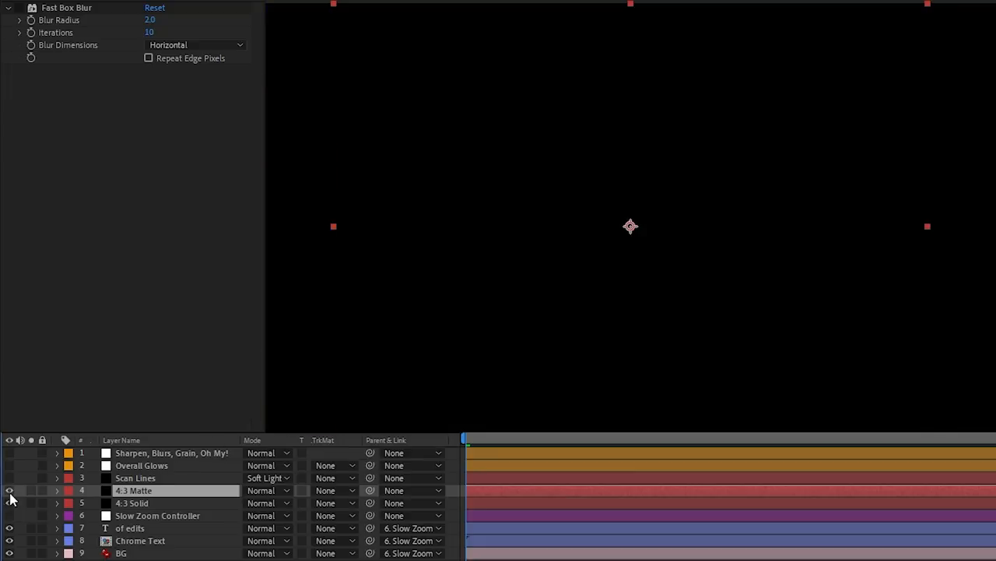
pyautogui.click(9, 491)
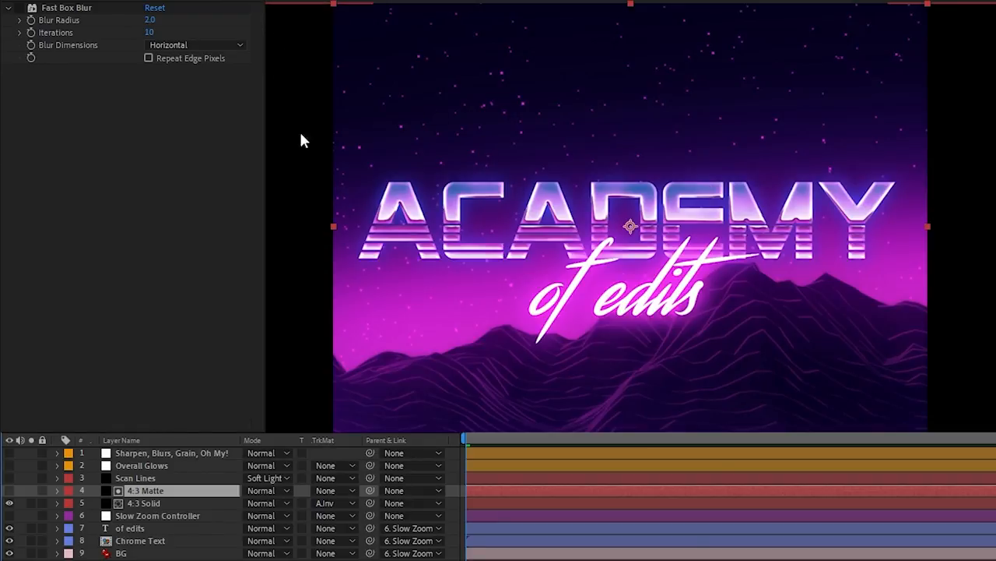
pyautogui.moveTo(338, 22)
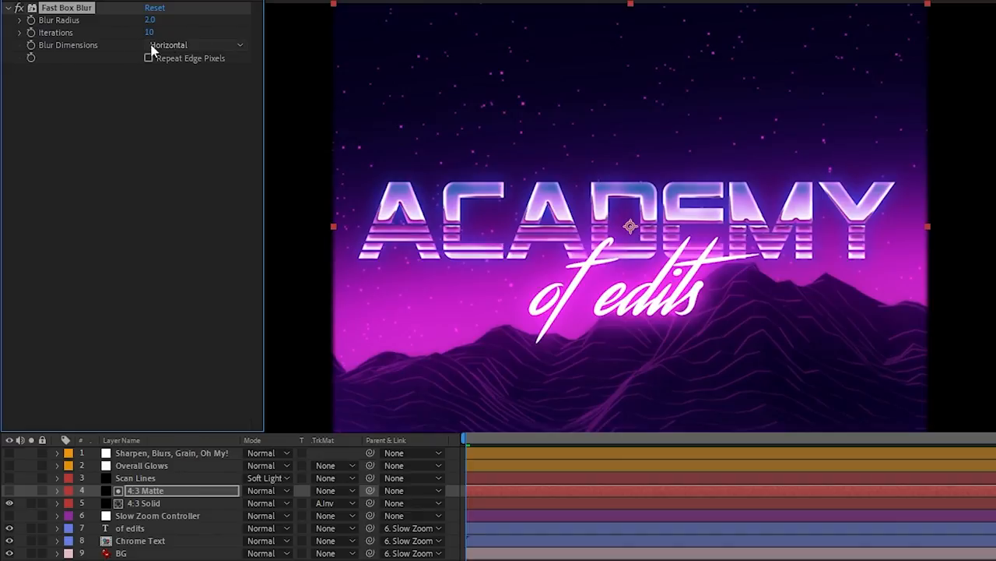
pyautogui.moveTo(348, 310)
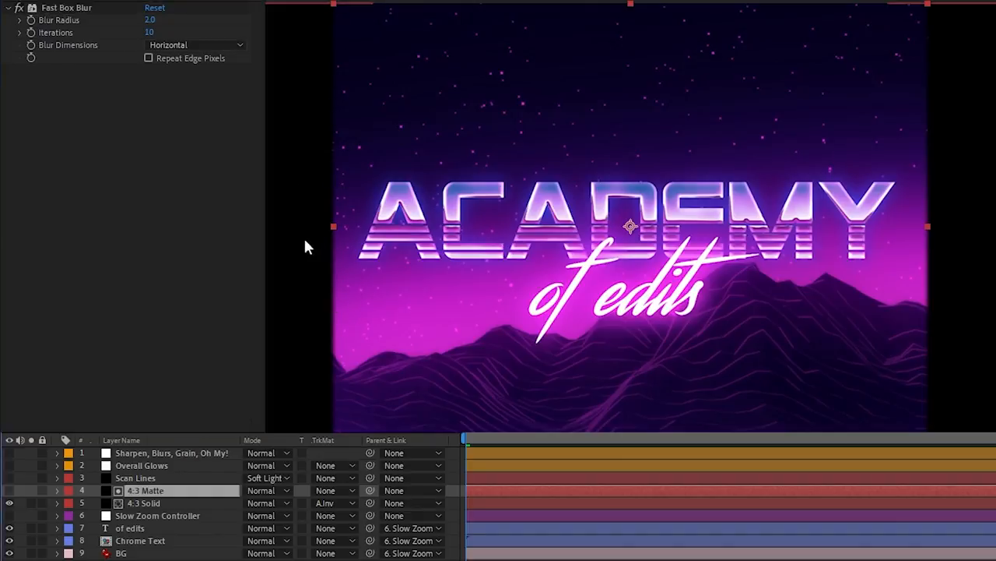
pyautogui.moveTo(280, 422)
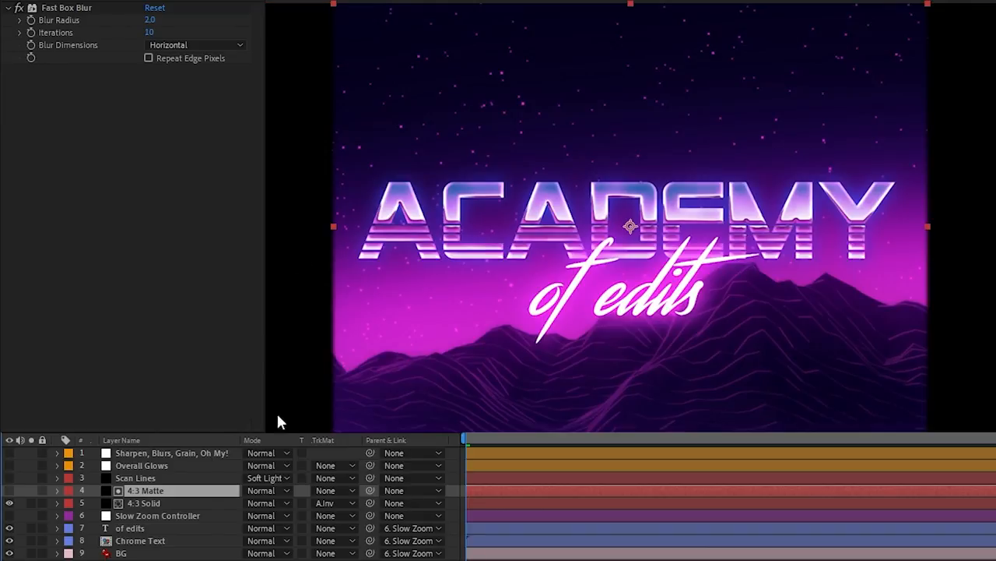
pyautogui.click(136, 477)
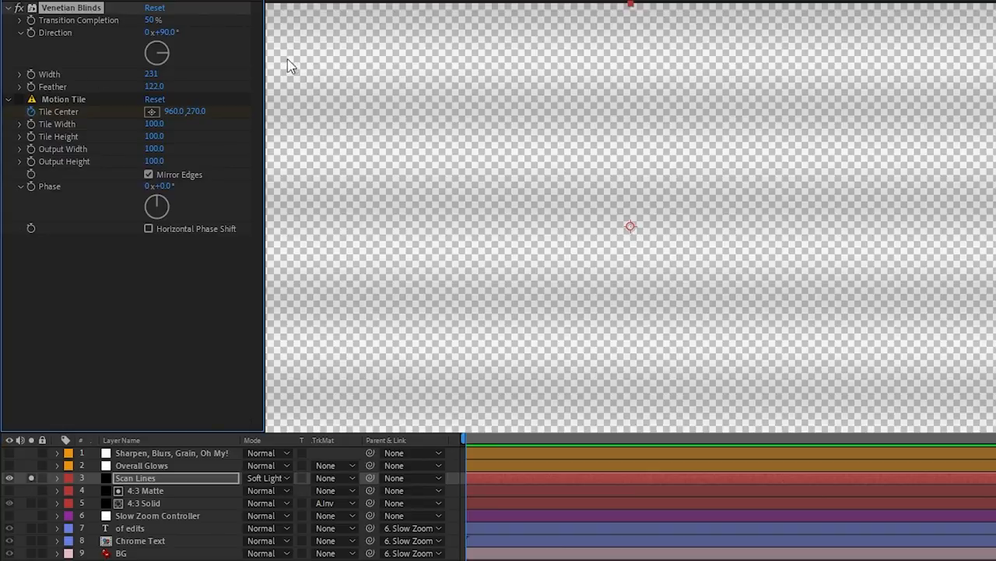
pyautogui.moveTo(48, 121)
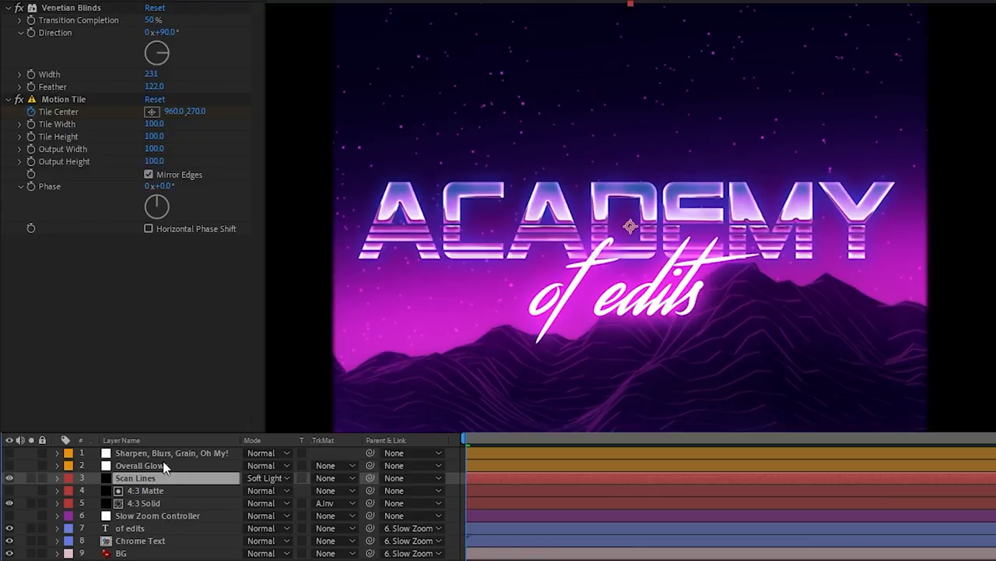
# - Select the Overall Glows layer to reveal its stacked Glow and Glow 2 effects
pyautogui.click(140, 465)
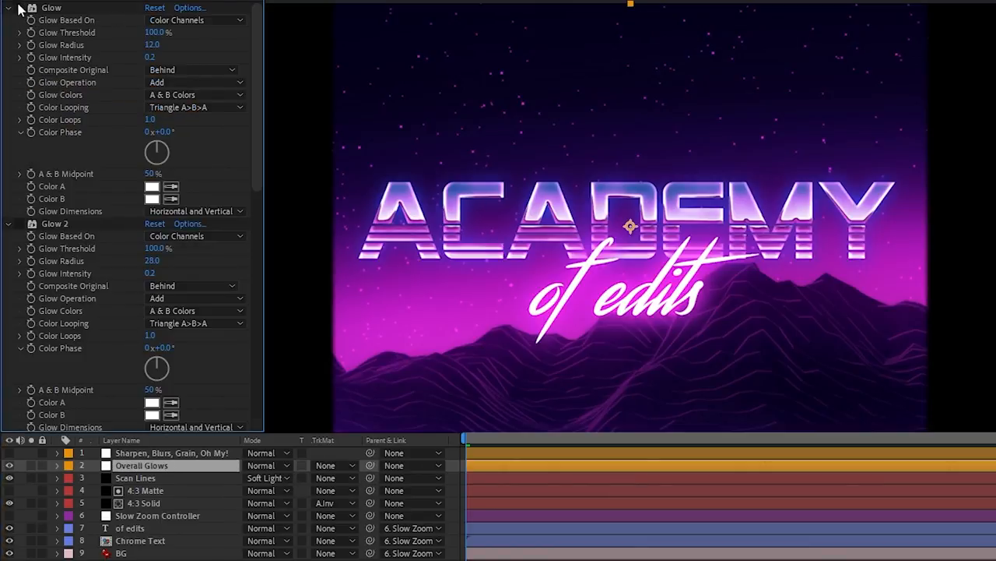
pyautogui.scroll(-3)
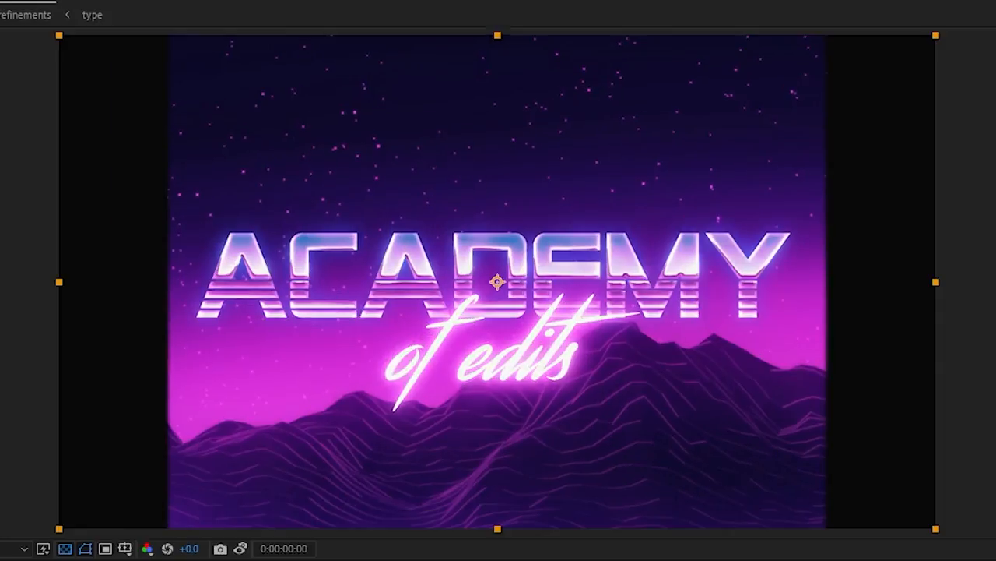
pyautogui.moveTo(435, 318)
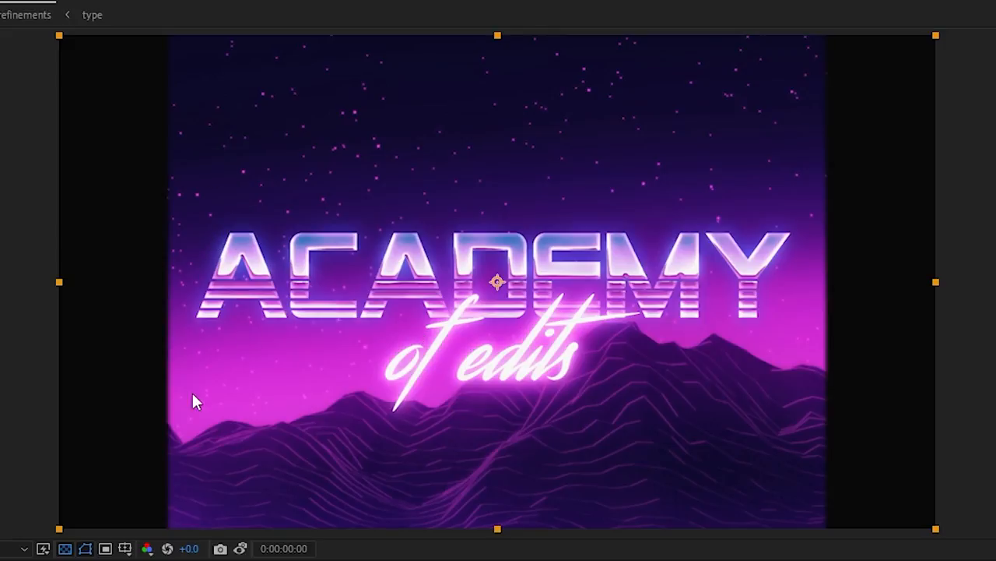
pyautogui.moveTo(265, 269)
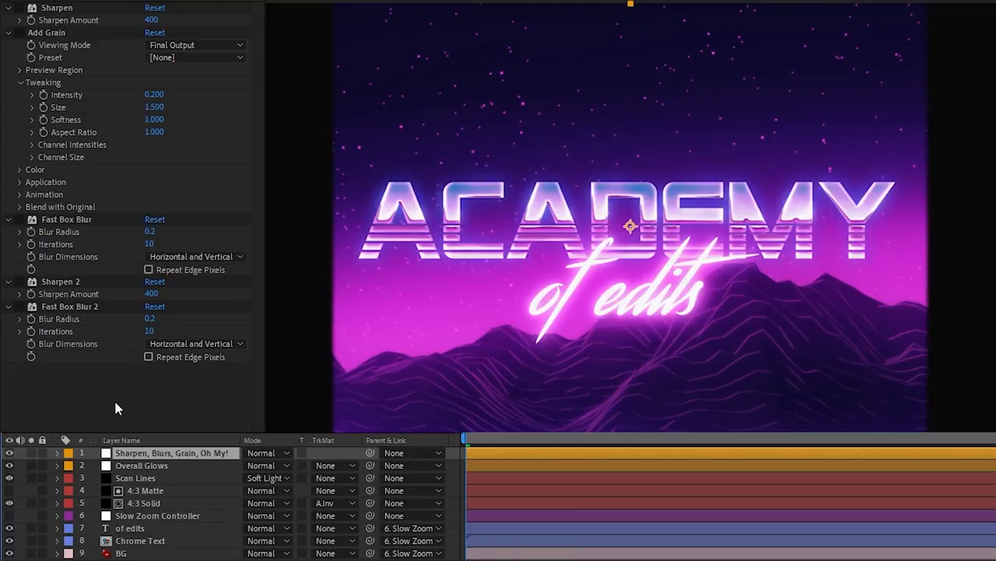
pyautogui.moveTo(37, 17)
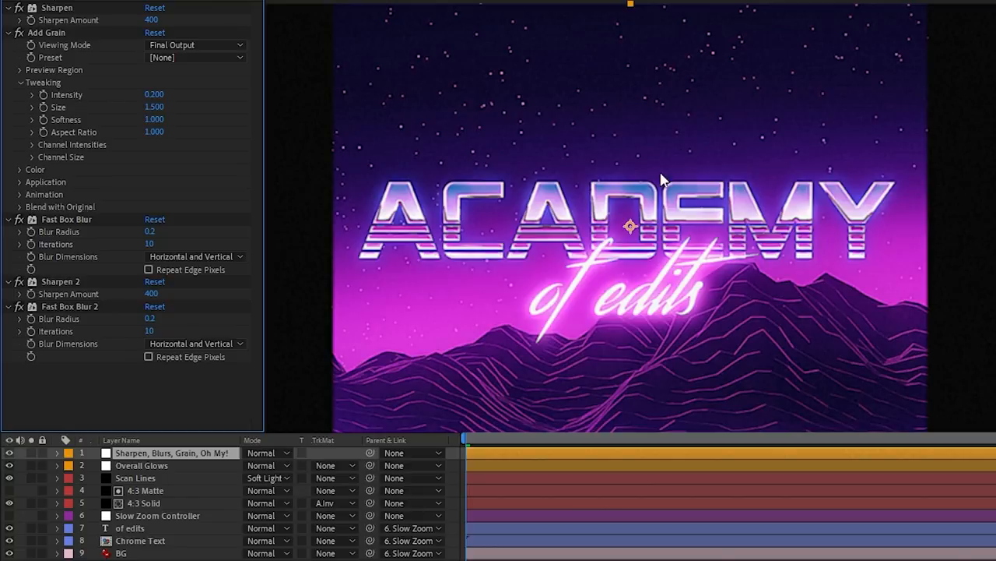
pyautogui.moveTo(687, 331)
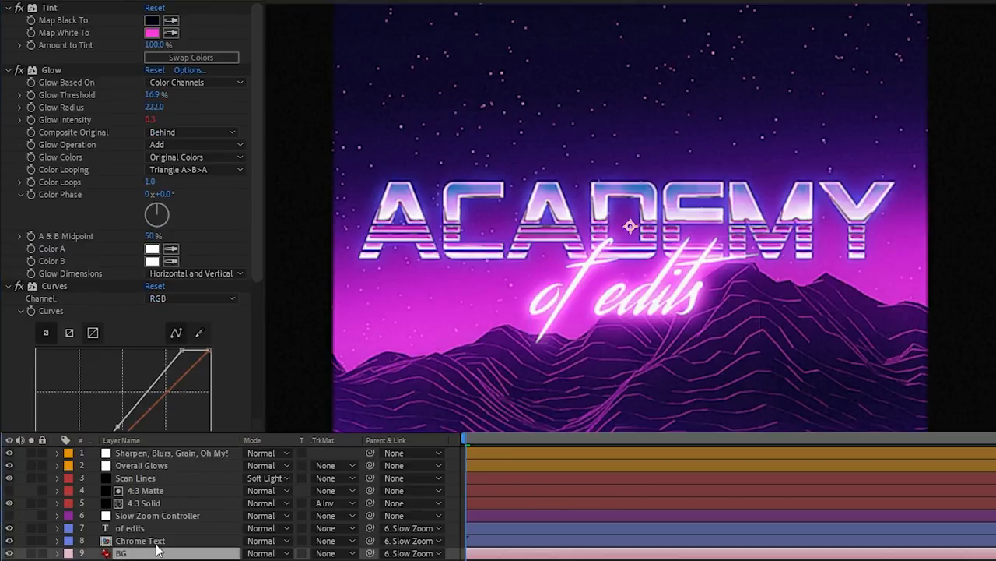
# - Scroll through the BG layer's Tint, Glow, Curves and Fast Box Blur effects
pyautogui.scroll(-3)
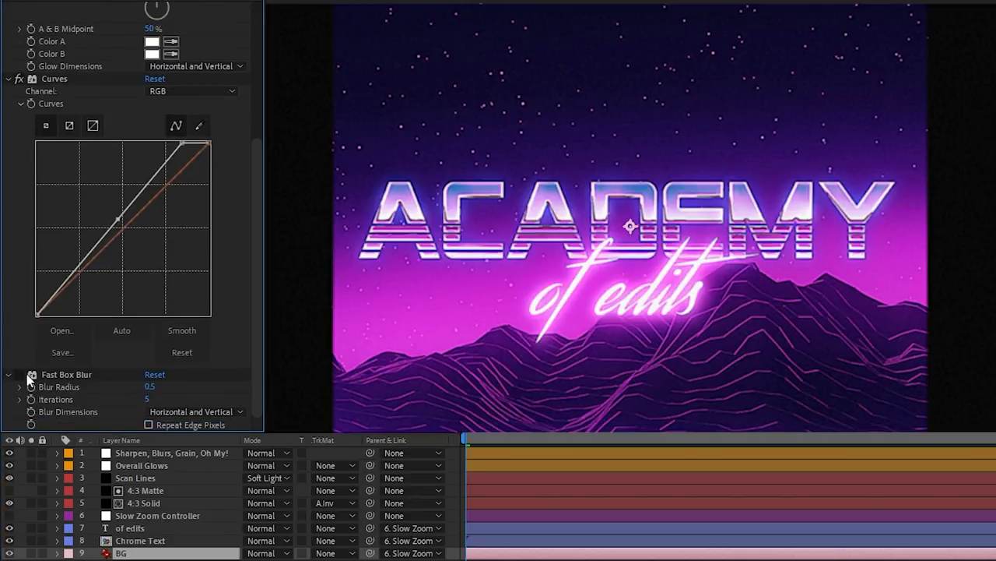